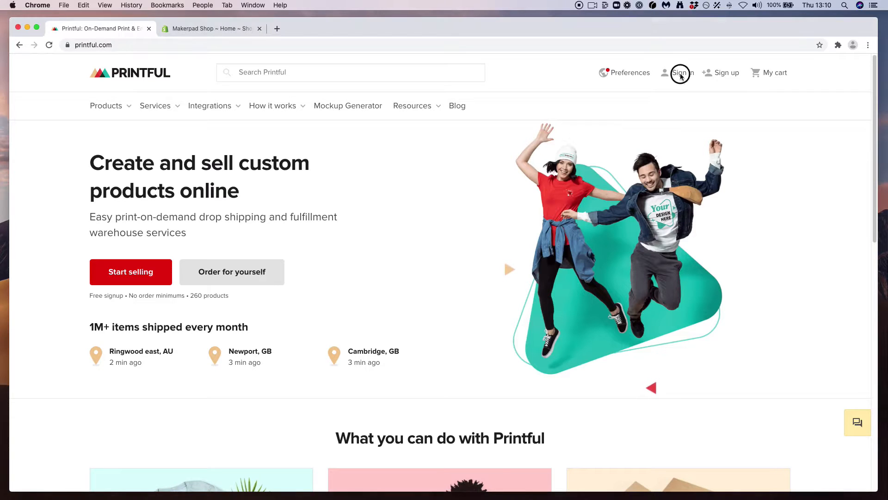
Sign in to Printful with the Google account and reach the dashboard
{"action": "left_click", "coordinate": [683, 73]}
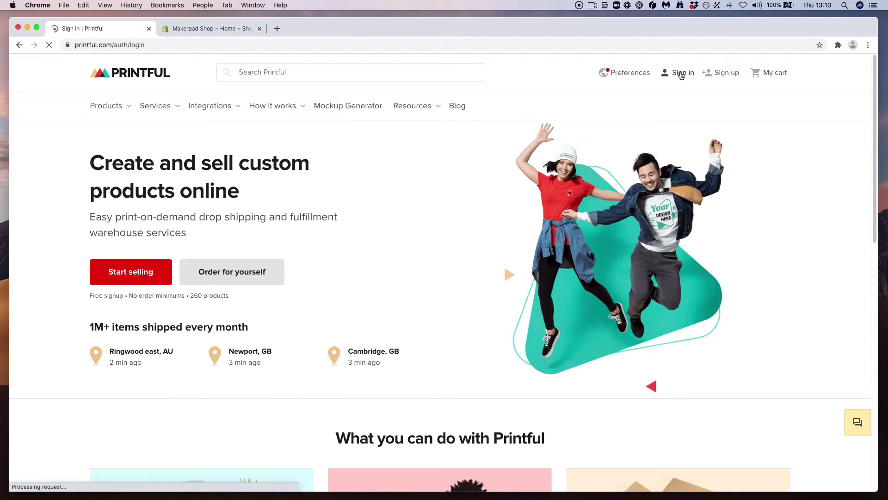
{"action": "left_click", "coordinate": [683, 72]}
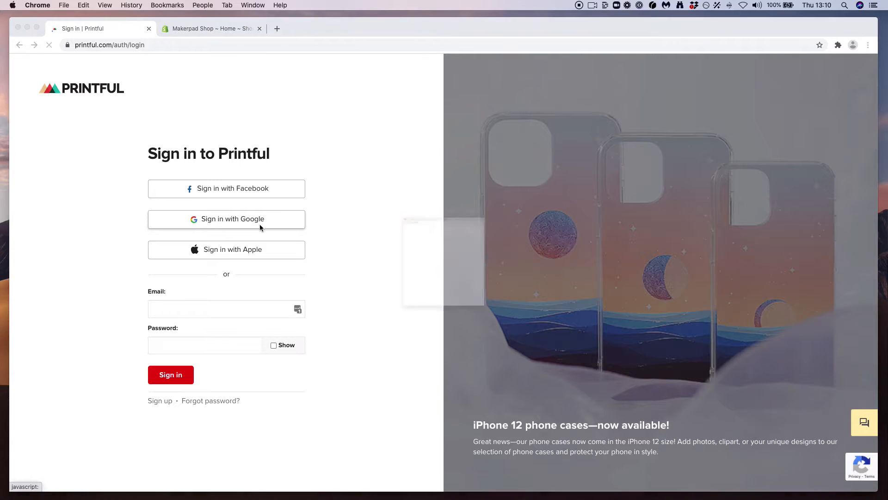
{"action": "left_click", "coordinate": [227, 219]}
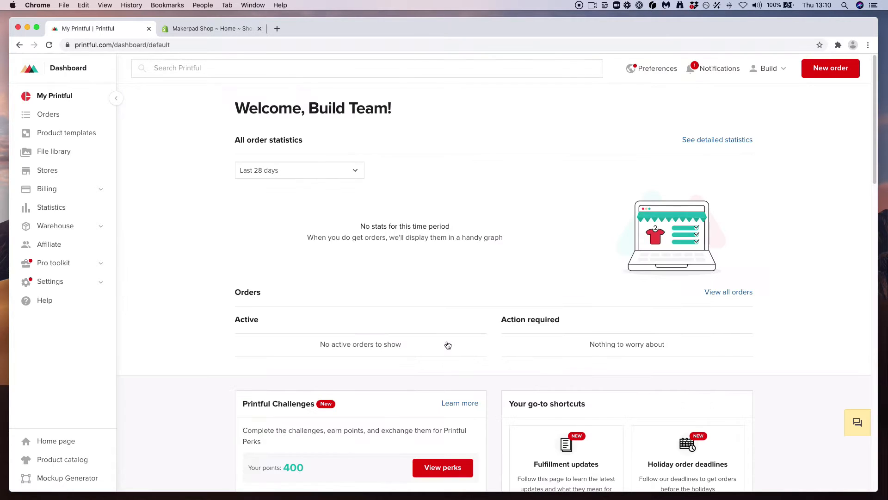
{"action": "left_click", "coordinate": [65, 132]}
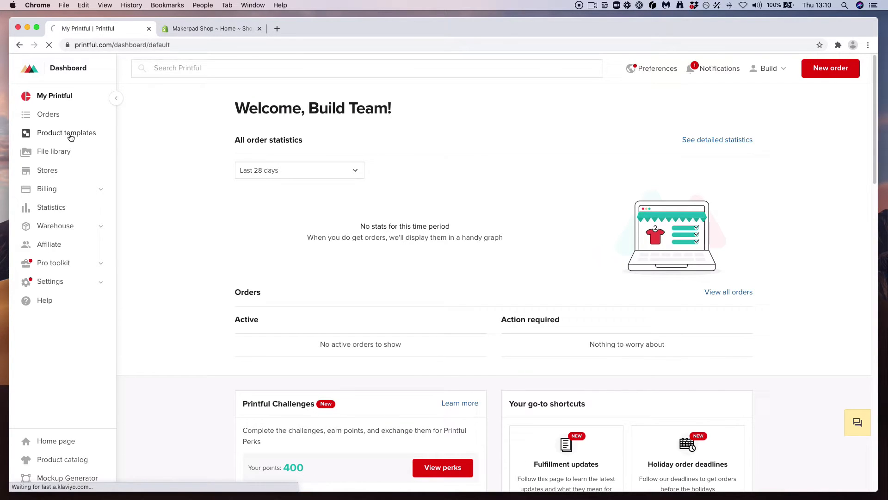
Start a new product template on the Unisex Premium T-Shirt (Bella + Canvas 3001) in black
{"action": "left_click", "coordinate": [66, 132]}
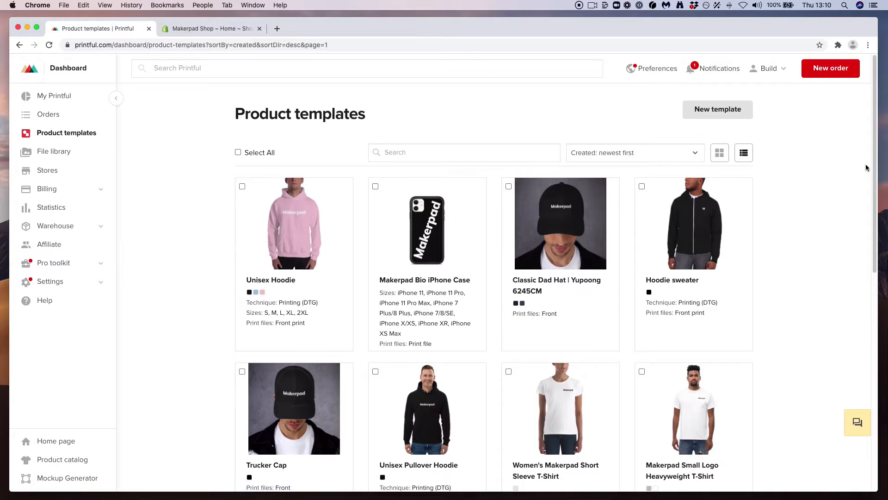
{"action": "scroll", "scroll_direction": "down", "scroll_amount": 3}
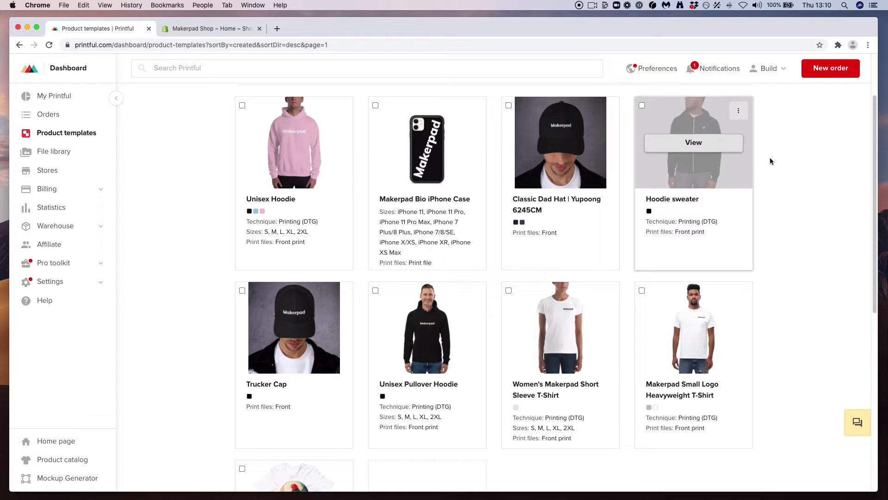
{"action": "scroll", "scroll_direction": "up", "scroll_amount": 3}
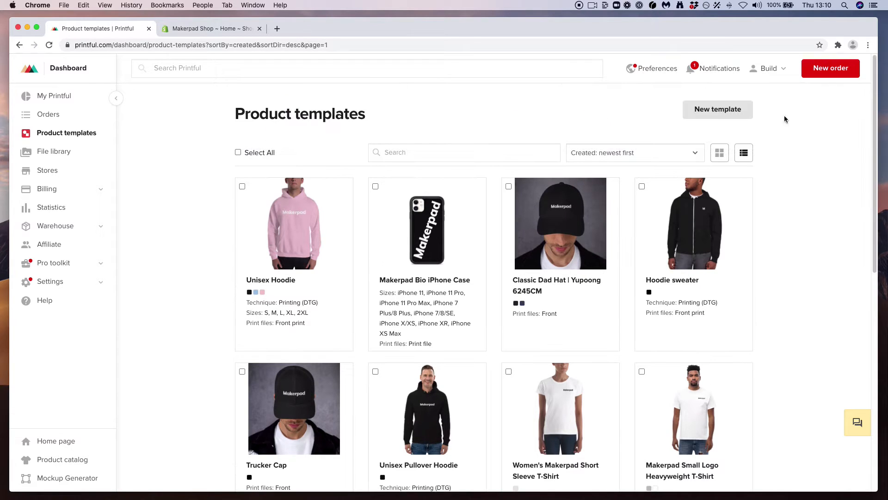
{"action": "left_click", "coordinate": [717, 109]}
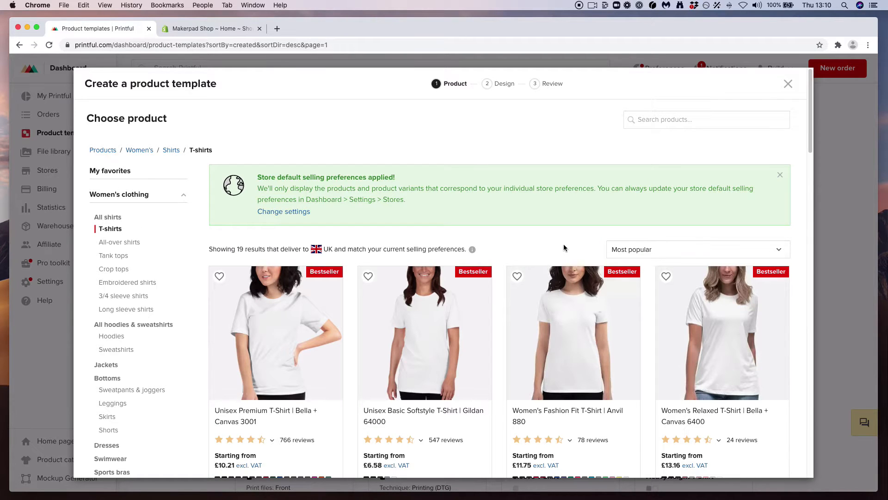
{"action": "scroll", "scroll_direction": "down", "scroll_amount": 3}
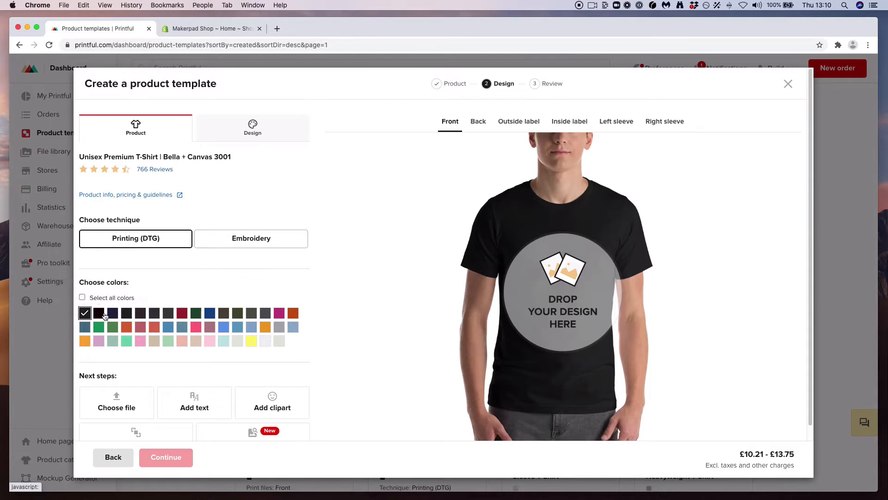
Add another colour, place the Makerpad logo as front print, and save the t-shirt template
{"action": "left_click", "coordinate": [265, 341]}
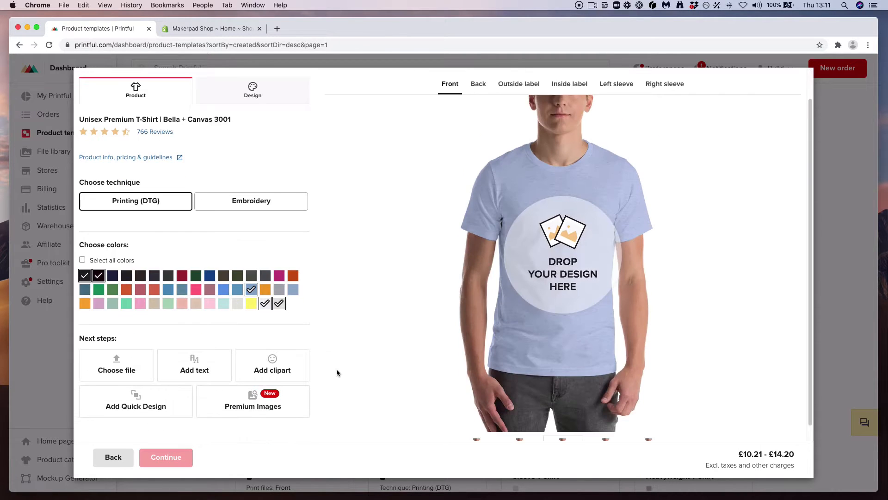
{"action": "left_click", "coordinate": [253, 89]}
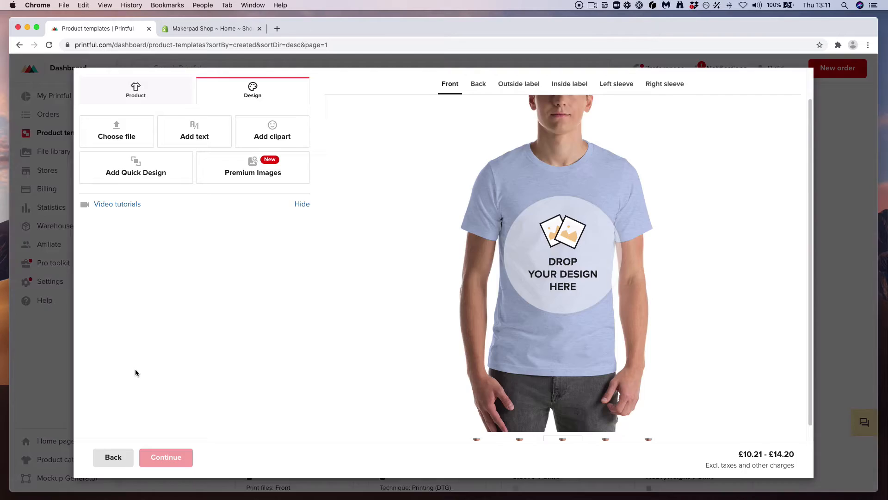
{"action": "left_click", "coordinate": [116, 131]}
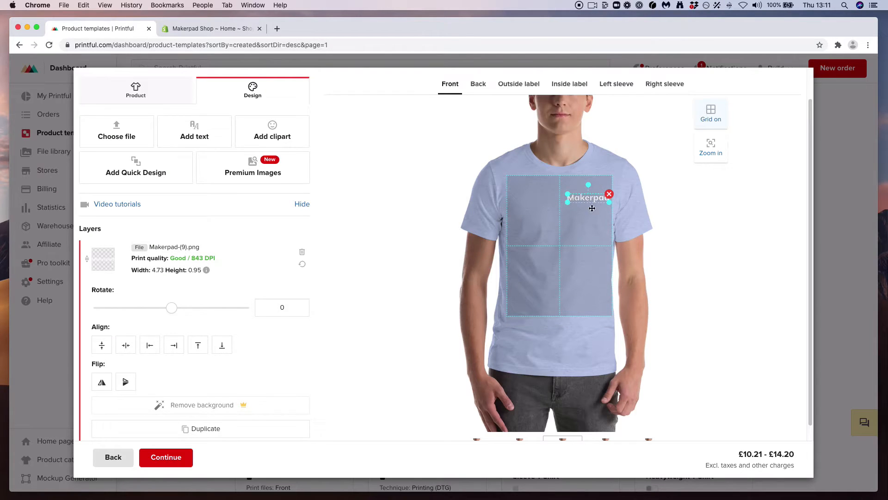
{"action": "left_click", "coordinate": [165, 457]}
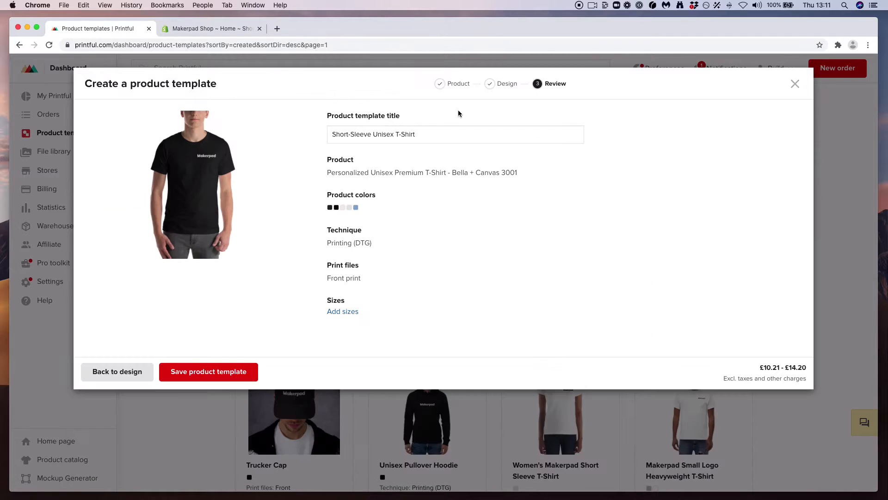
{"action": "left_click", "coordinate": [208, 371]}
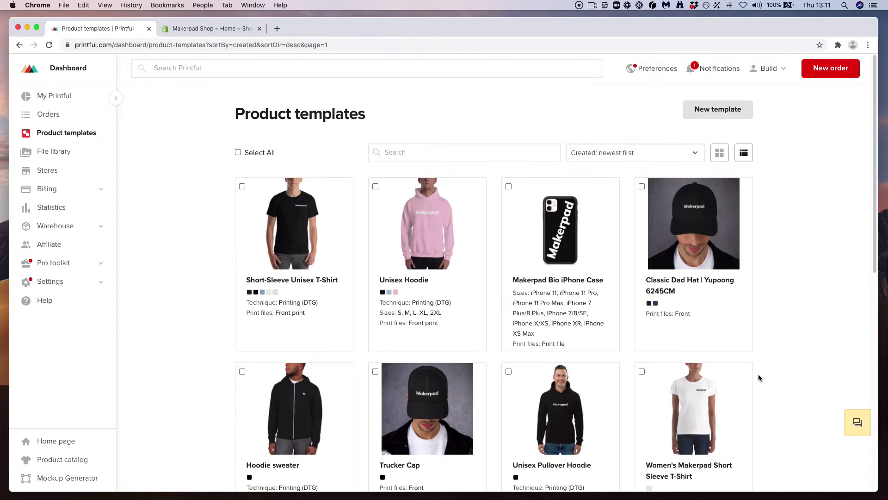
{"action": "mouse_move", "coordinate": [760, 370]}
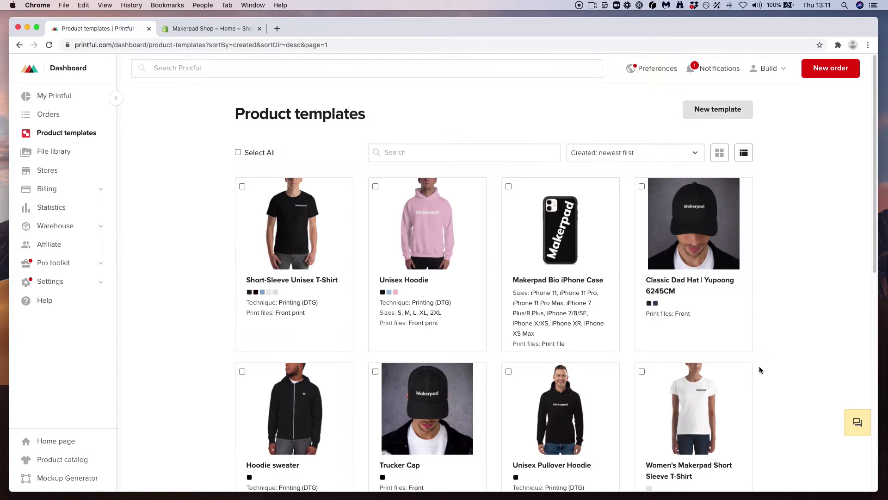
Switch to the Shopify admin and start customizing the Debut theme
{"action": "left_click", "coordinate": [210, 28]}
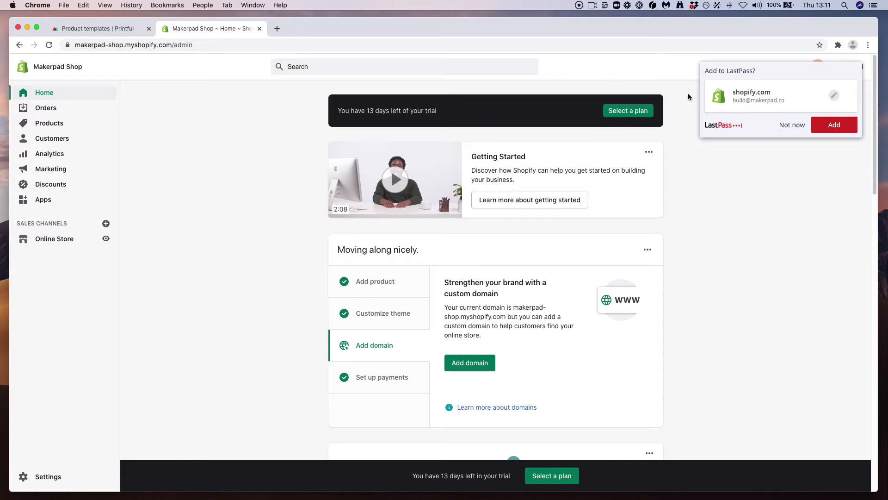
{"action": "left_click", "coordinate": [834, 124]}
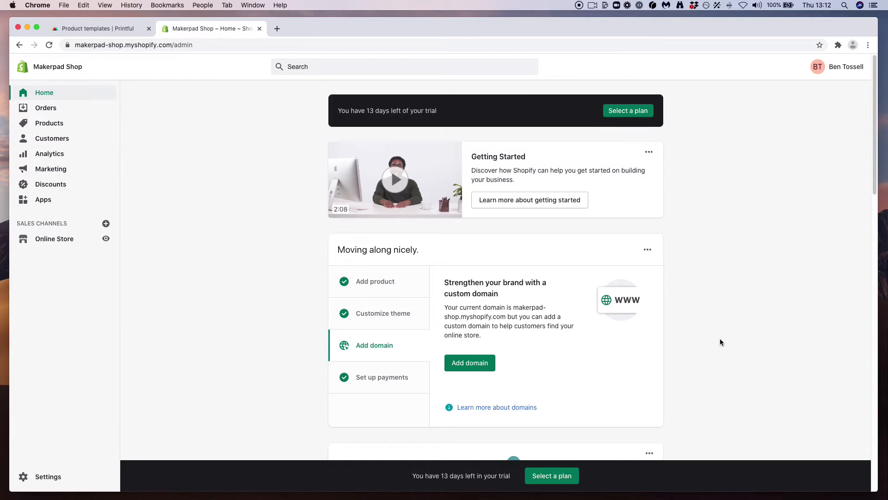
{"action": "mouse_move", "coordinate": [65, 245]}
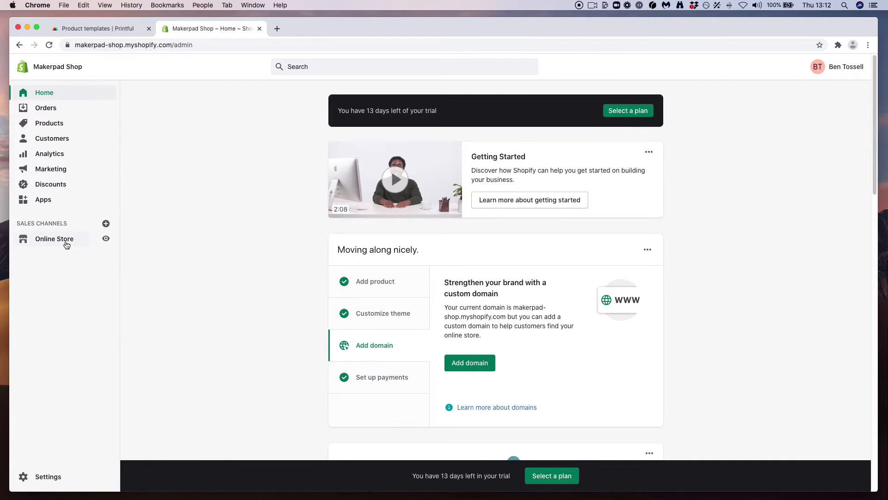
{"action": "left_click", "coordinate": [54, 239]}
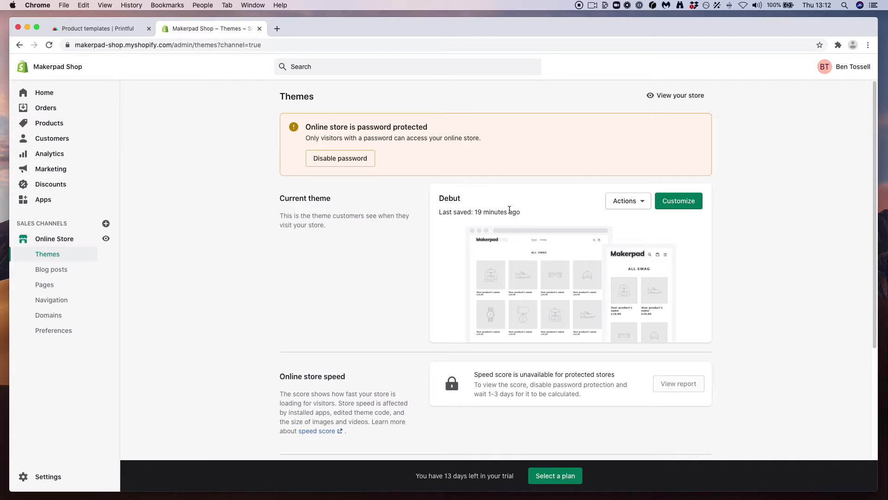
{"action": "mouse_move", "coordinate": [678, 201]}
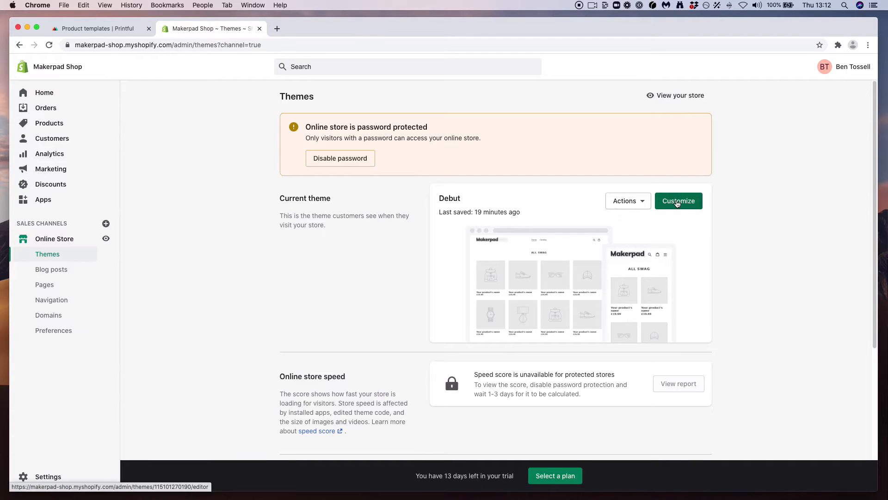
{"action": "left_click", "coordinate": [678, 200]}
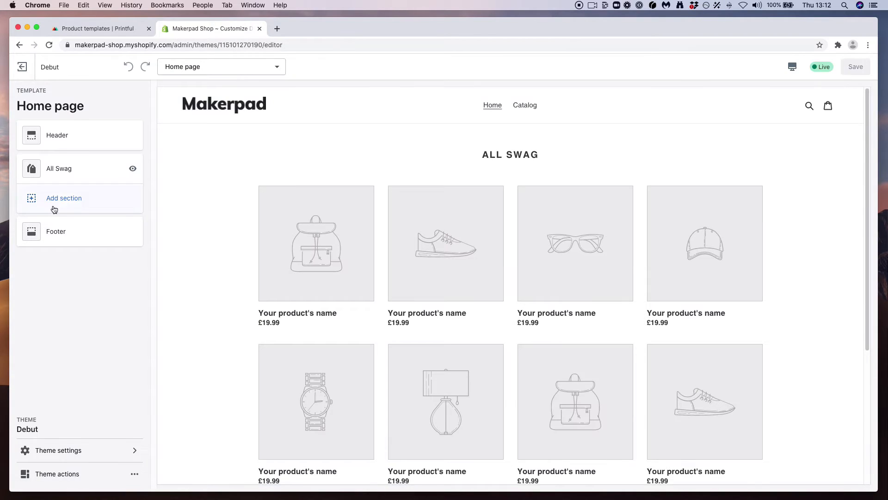
{"action": "mouse_move", "coordinate": [80, 202]}
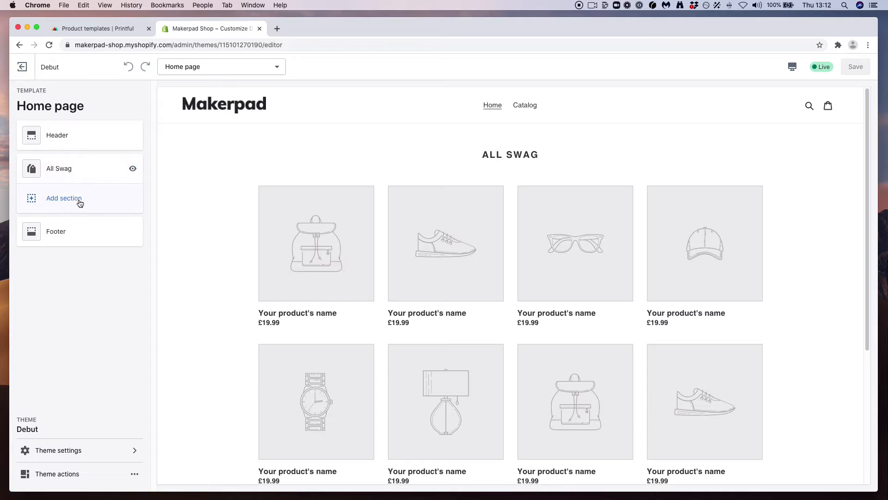
{"action": "mouse_move", "coordinate": [83, 191]}
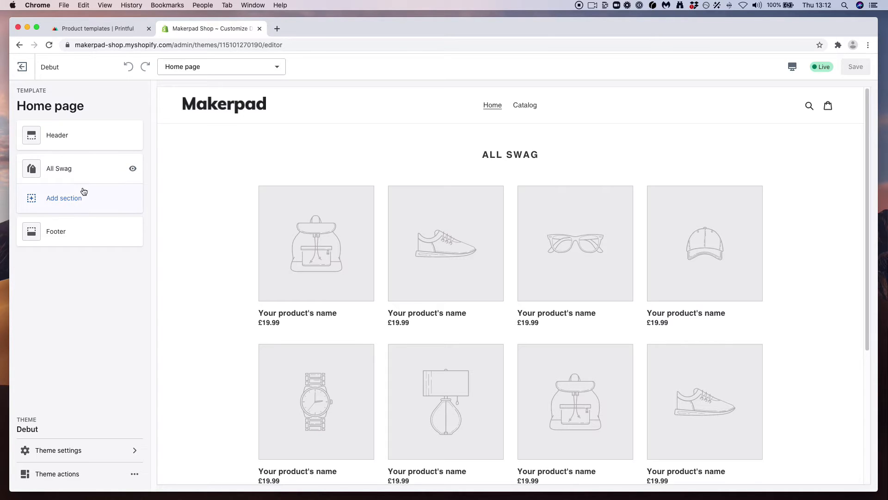
{"action": "mouse_move", "coordinate": [86, 199]}
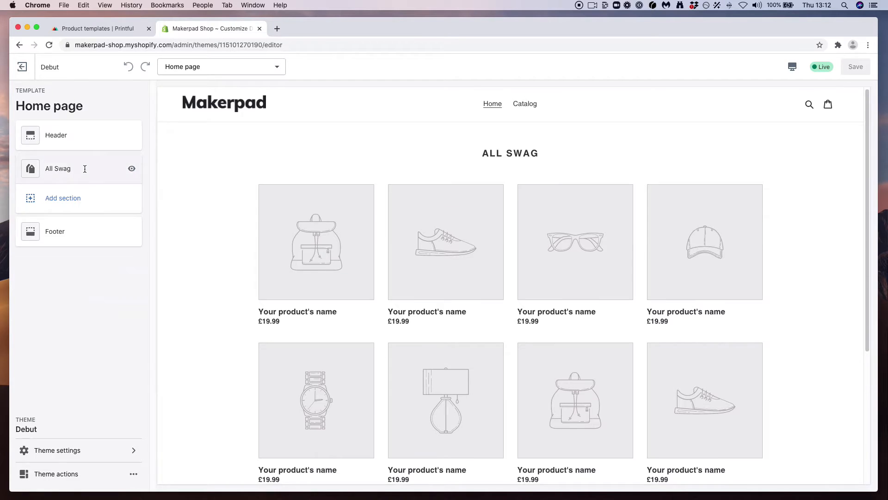
Check the All Swag section uses the Swag collection, then leave the theme editor unsaved
{"action": "left_click", "coordinate": [58, 169]}
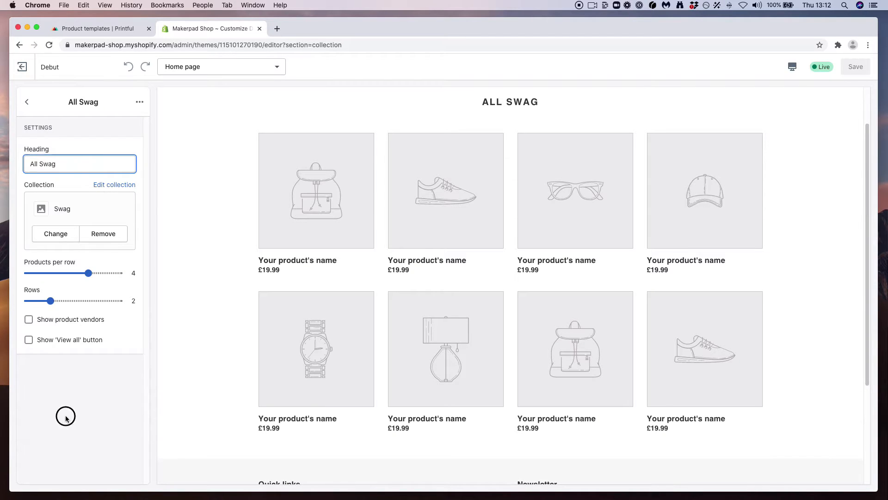
{"action": "left_click", "coordinate": [26, 102]}
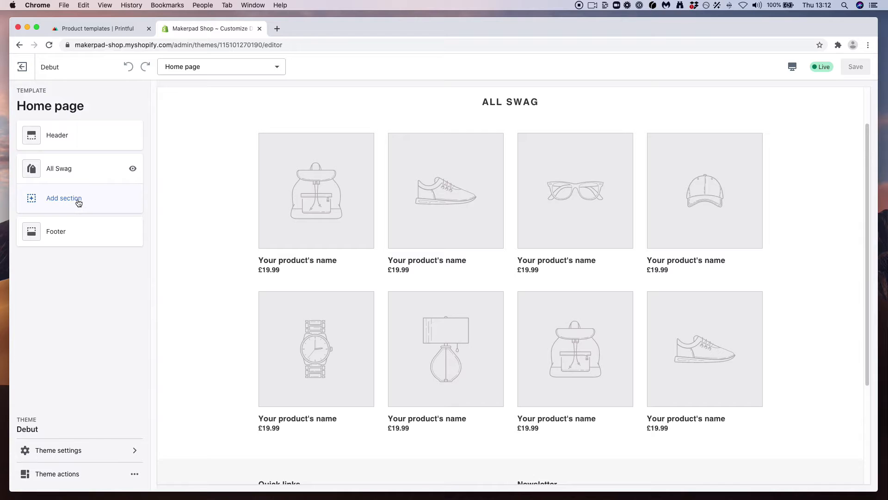
{"action": "mouse_move", "coordinate": [83, 201]}
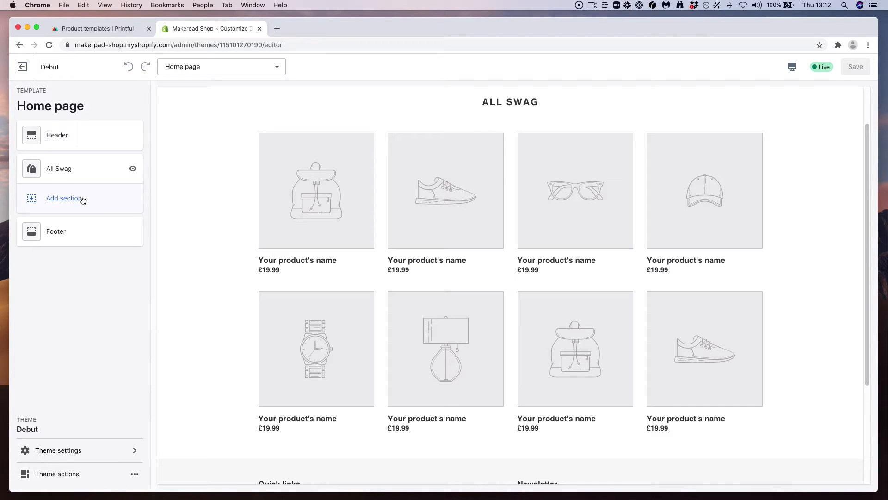
{"action": "left_click", "coordinate": [66, 198]}
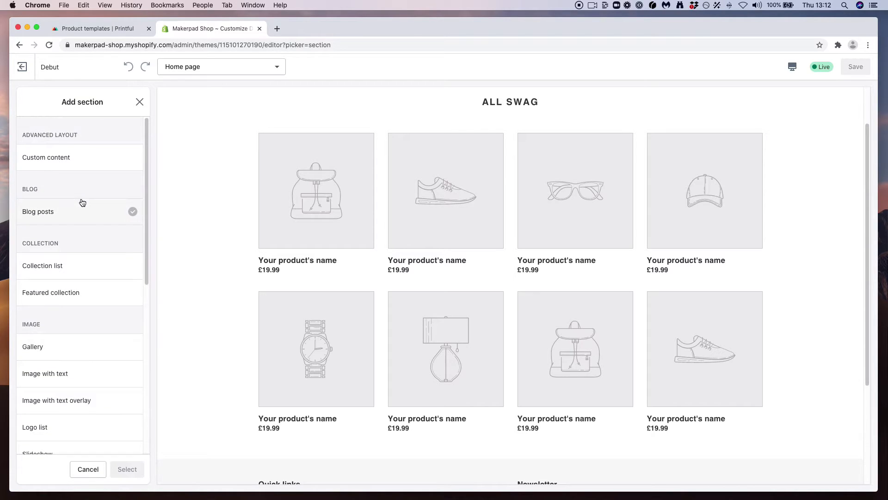
{"action": "left_click", "coordinate": [43, 265]}
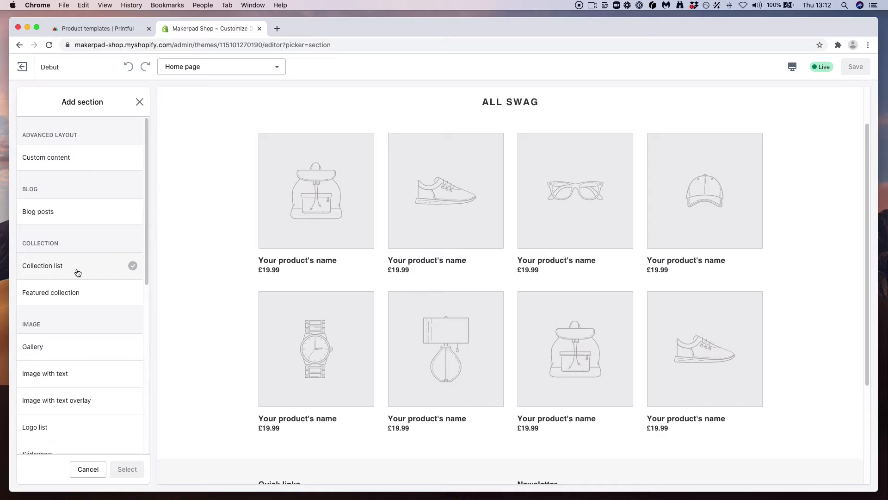
{"action": "left_click", "coordinate": [22, 66]}
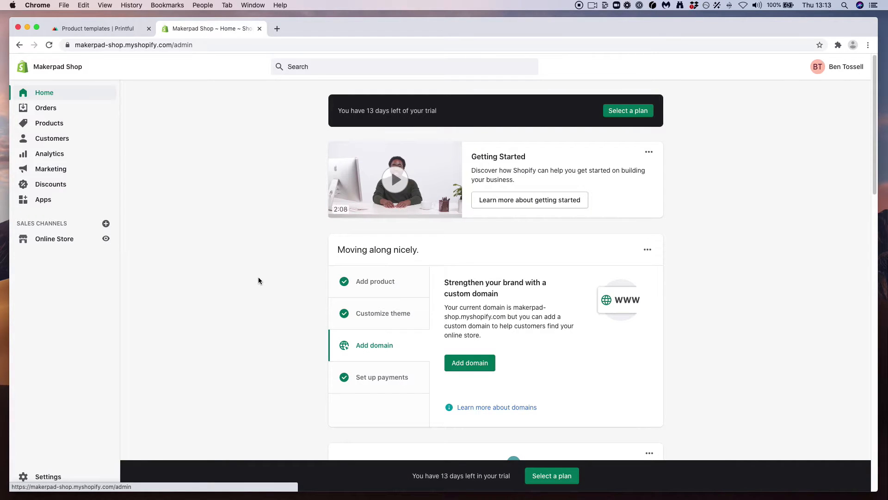
{"action": "mouse_move", "coordinate": [136, 36]}
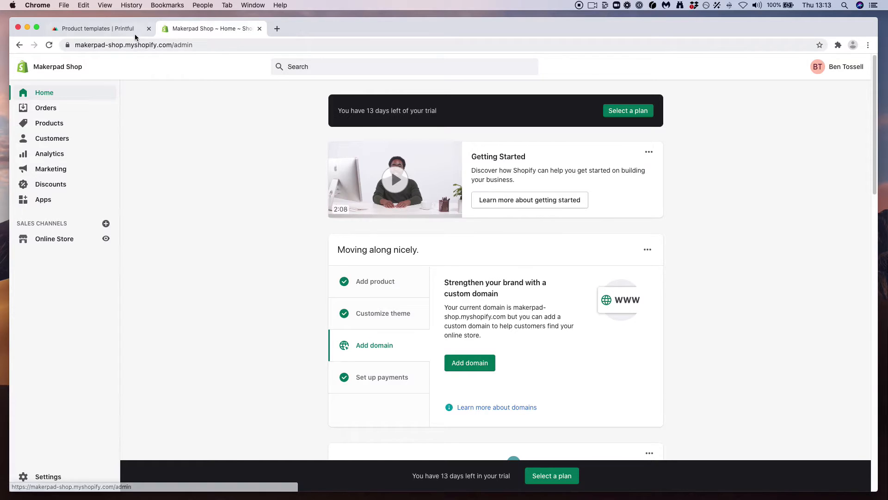
Go to Printful's Stores section and bring up the platform connection choices
{"action": "left_click", "coordinate": [96, 28]}
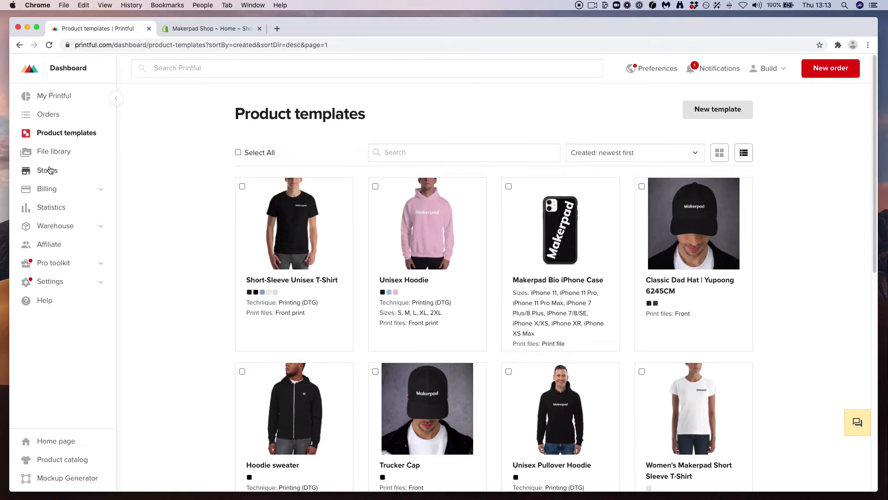
{"action": "left_click", "coordinate": [47, 170]}
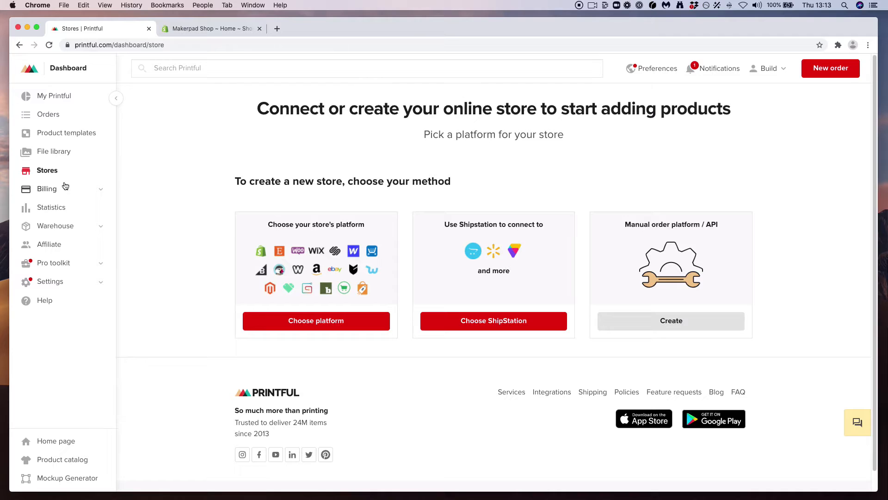
{"action": "mouse_move", "coordinate": [170, 278]}
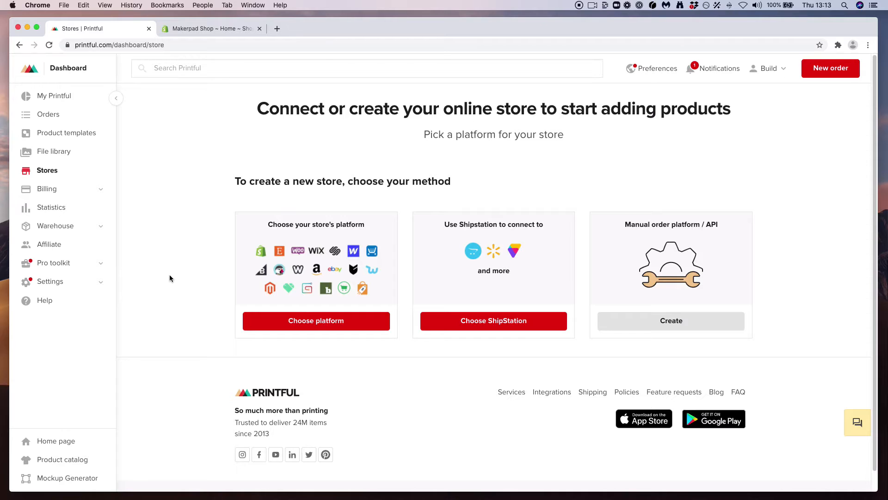
{"action": "mouse_move", "coordinate": [316, 321]}
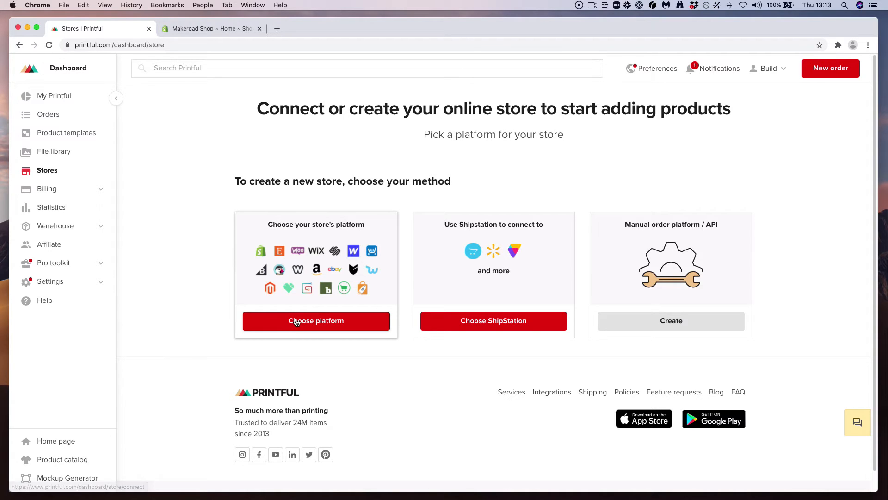
{"action": "left_click", "coordinate": [315, 321]}
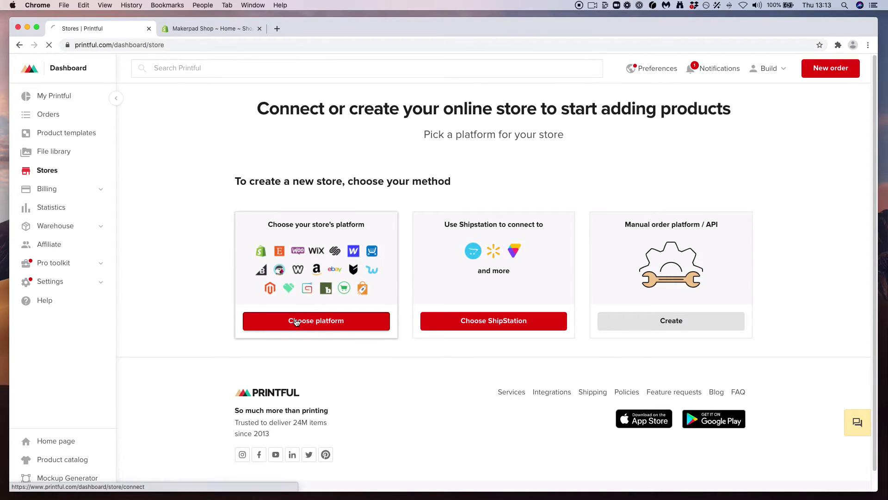
{"action": "left_click", "coordinate": [315, 320]}
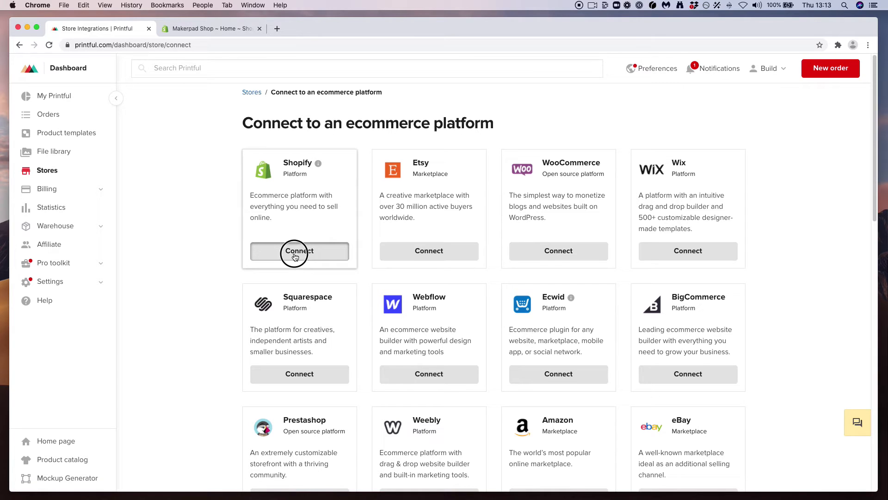
Install the Printful app on Makerpad Shop and link it to the existing Printful account
{"action": "left_click", "coordinate": [299, 251]}
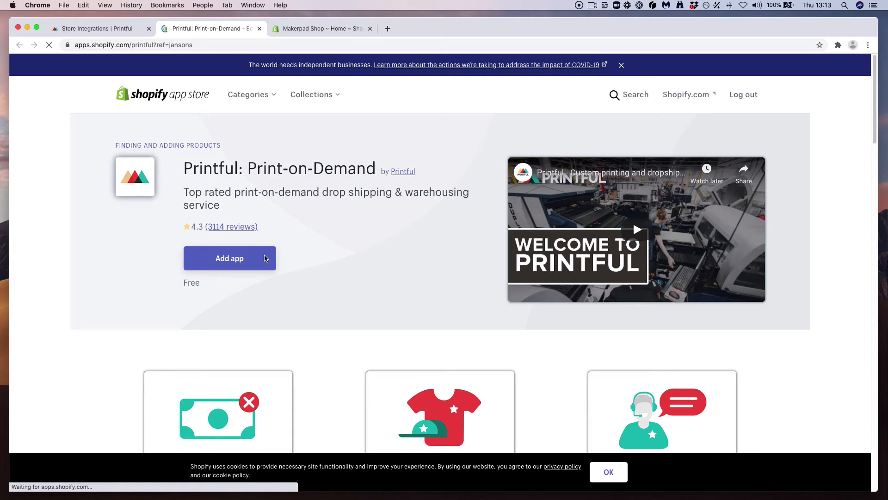
{"action": "left_click", "coordinate": [230, 259]}
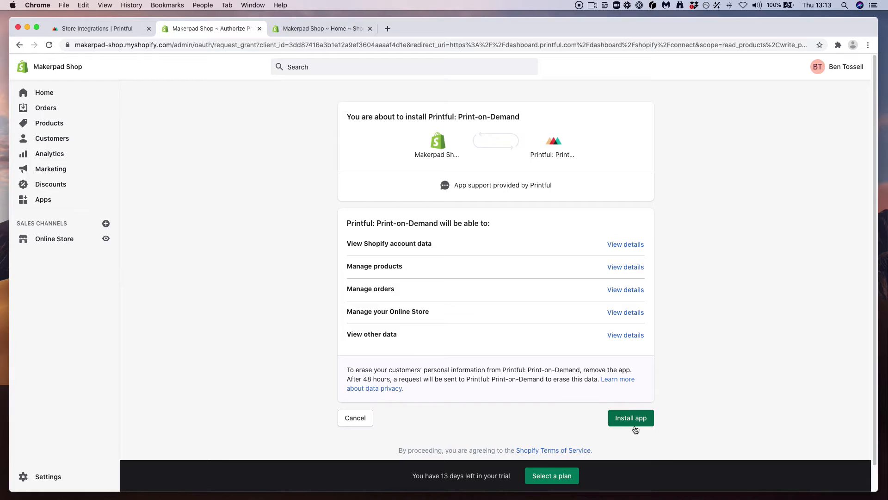
{"action": "left_click", "coordinate": [630, 418]}
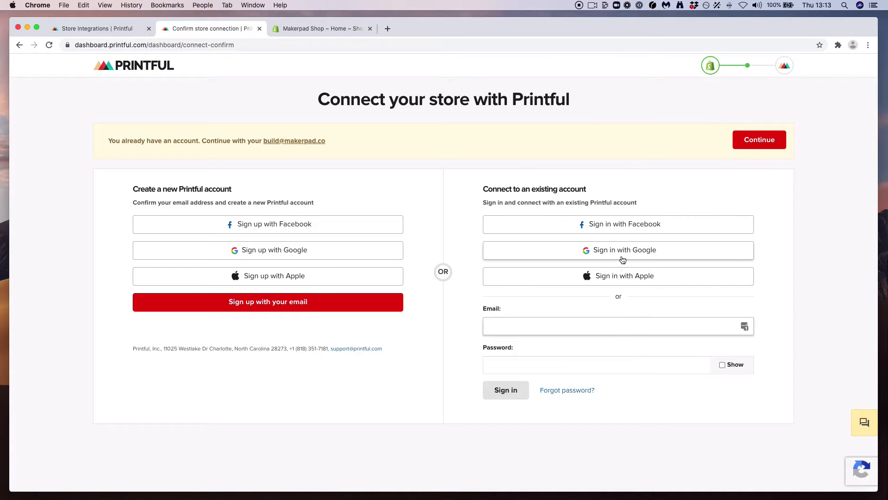
{"action": "left_click", "coordinate": [758, 140]}
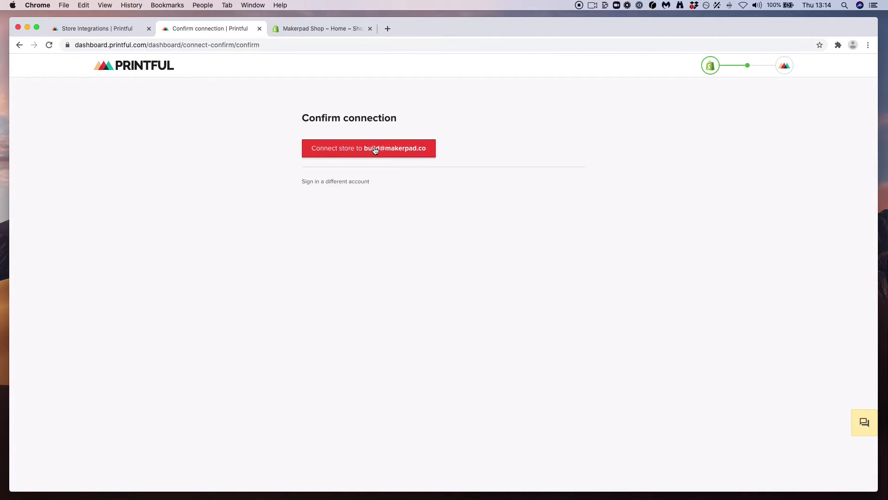
{"action": "left_click", "coordinate": [368, 148]}
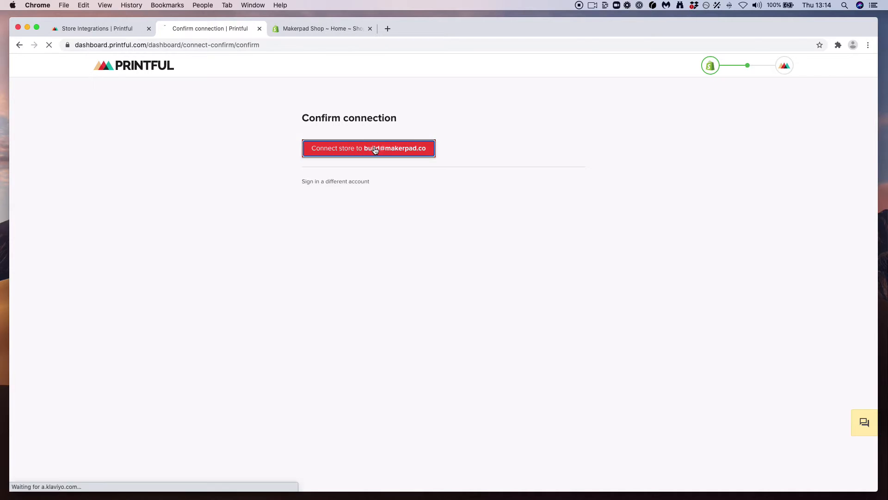
{"action": "left_click", "coordinate": [369, 148]}
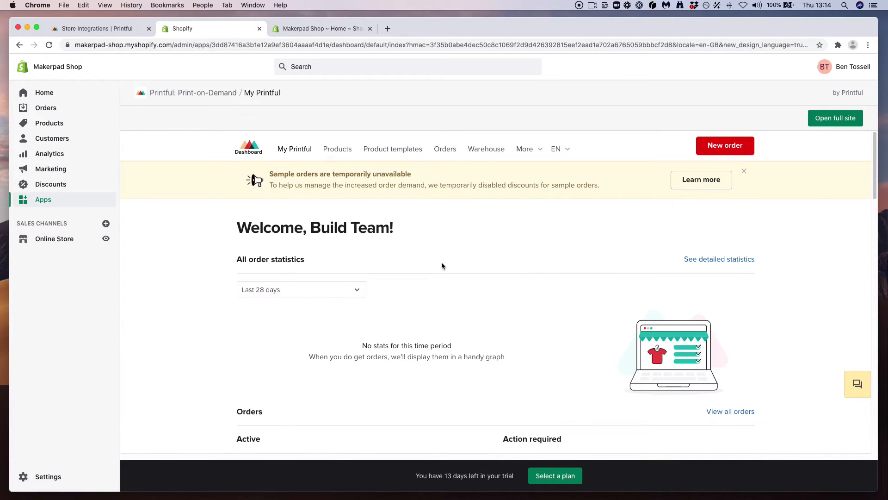
{"action": "mouse_move", "coordinate": [724, 223]}
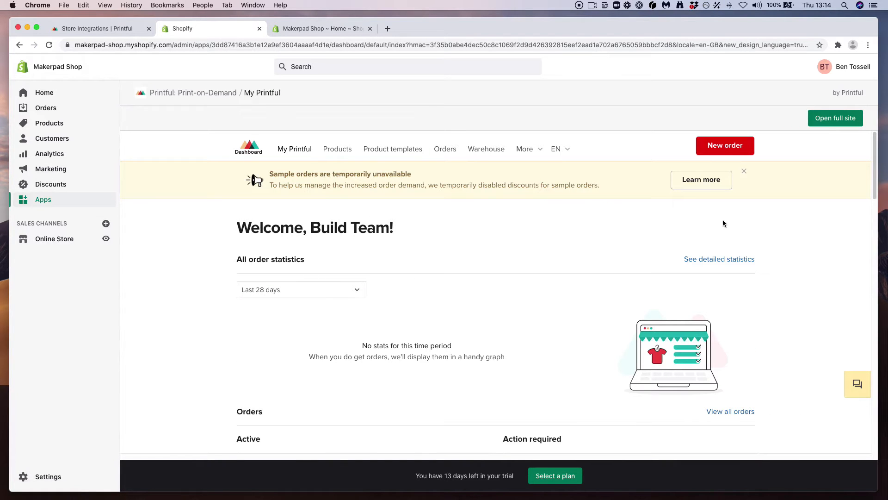
{"action": "mouse_move", "coordinate": [3, 461]}
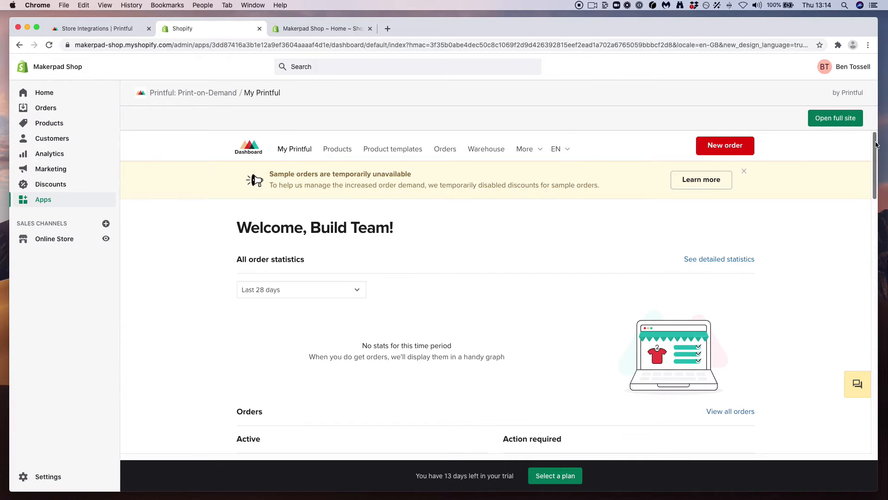
{"action": "scroll", "scroll_direction": "down", "scroll_amount": 3}
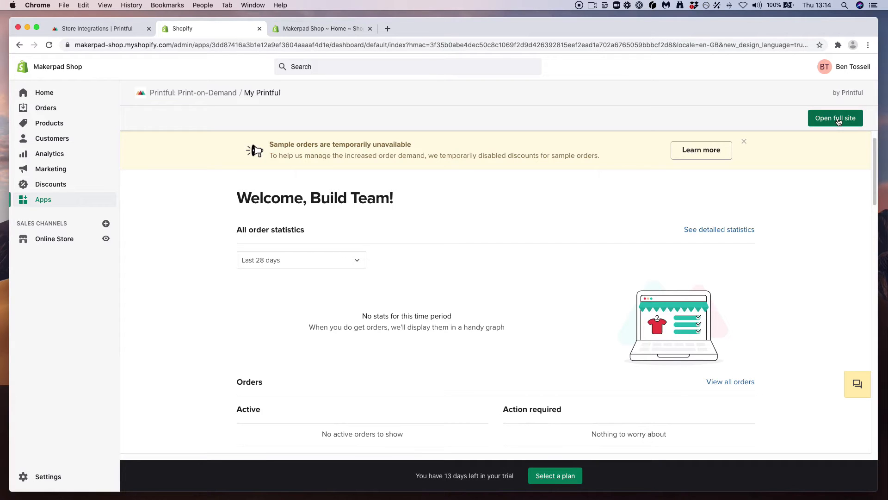
{"action": "mouse_move", "coordinate": [848, 180]}
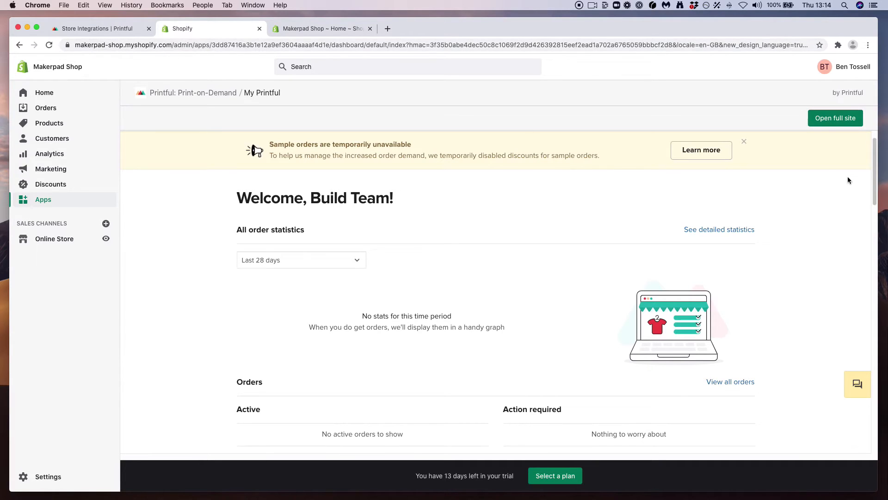
{"action": "scroll", "scroll_direction": "down", "scroll_amount": 3}
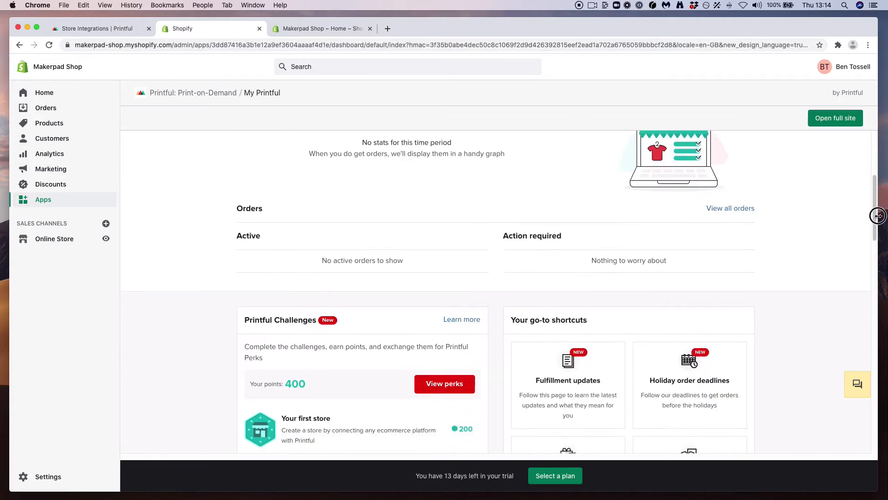
{"action": "scroll", "scroll_direction": "down", "scroll_amount": 3}
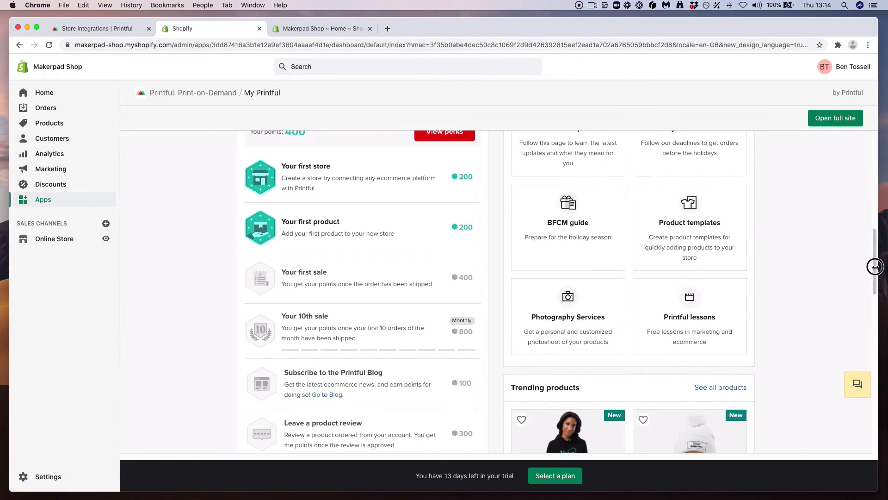
{"action": "scroll", "scroll_direction": "up", "scroll_amount": 3}
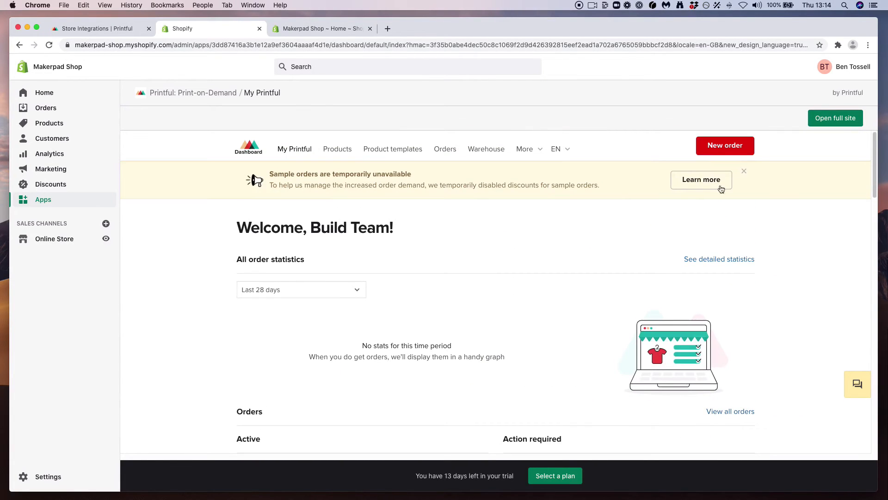
{"action": "mouse_move", "coordinate": [507, 244]}
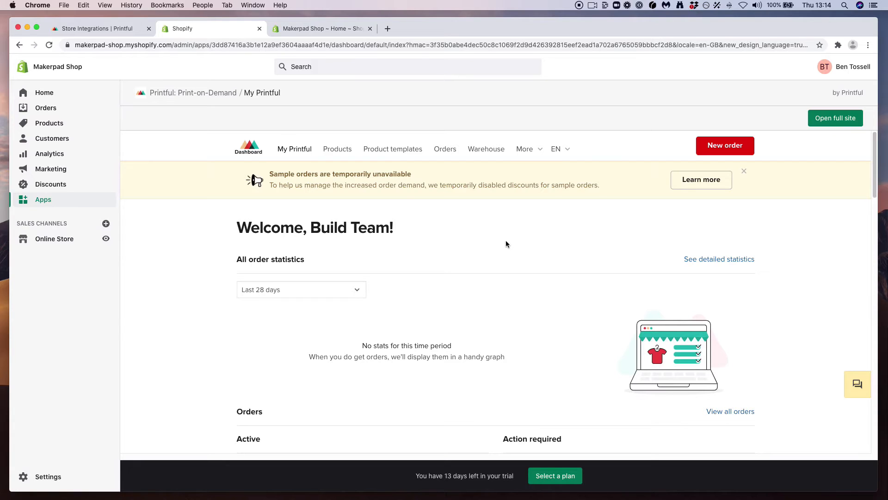
{"action": "mouse_move", "coordinate": [49, 123]}
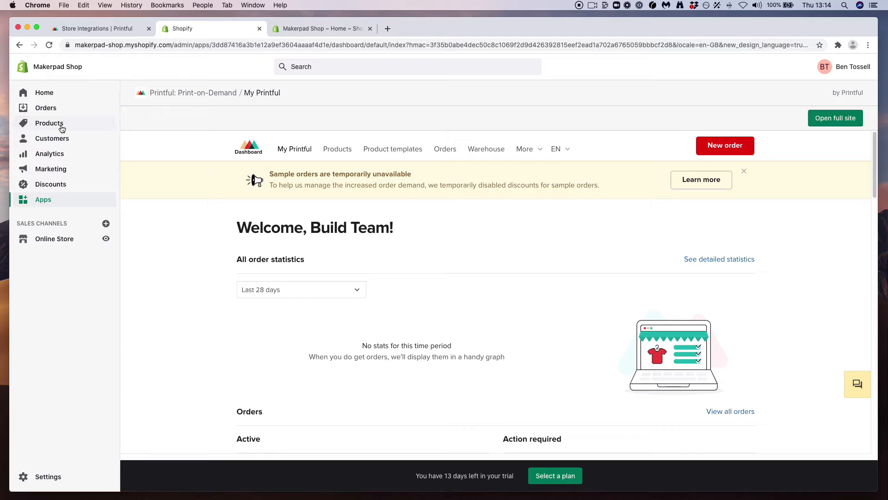
{"action": "mouse_move", "coordinate": [468, 256]}
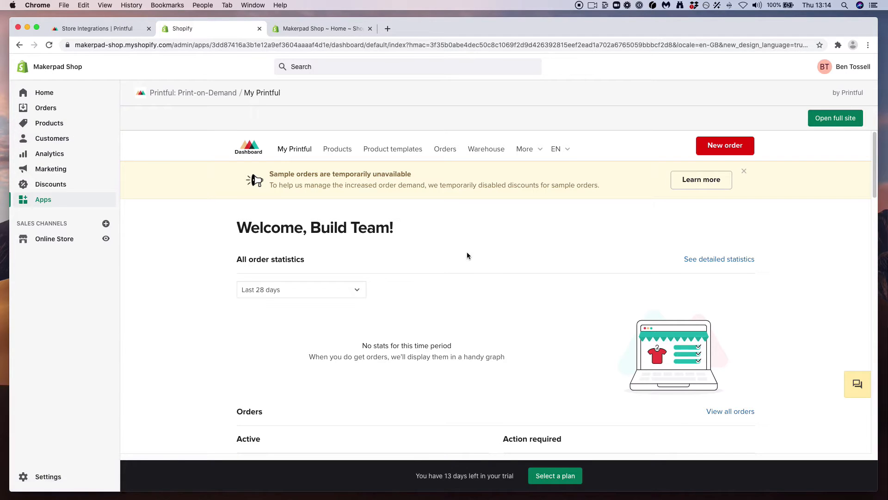
{"action": "mouse_move", "coordinate": [392, 149]}
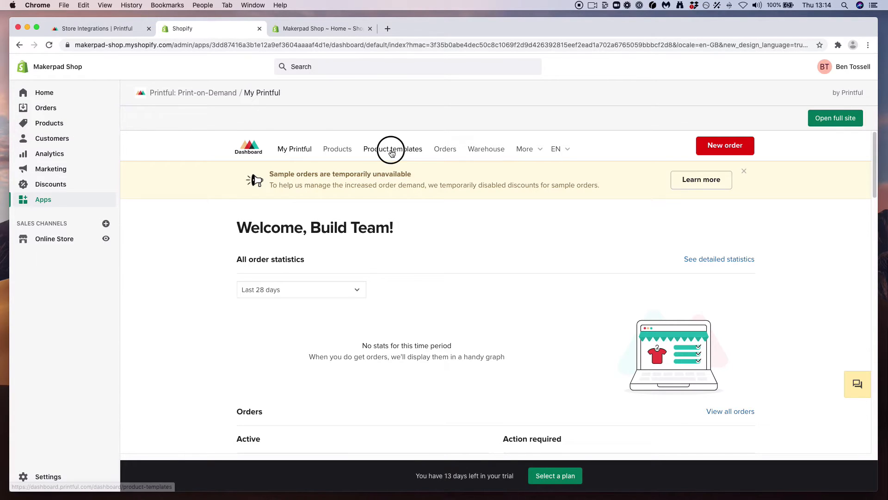
Select the Unisex Hoodie template and start adding it to the store
{"action": "left_click", "coordinate": [392, 149]}
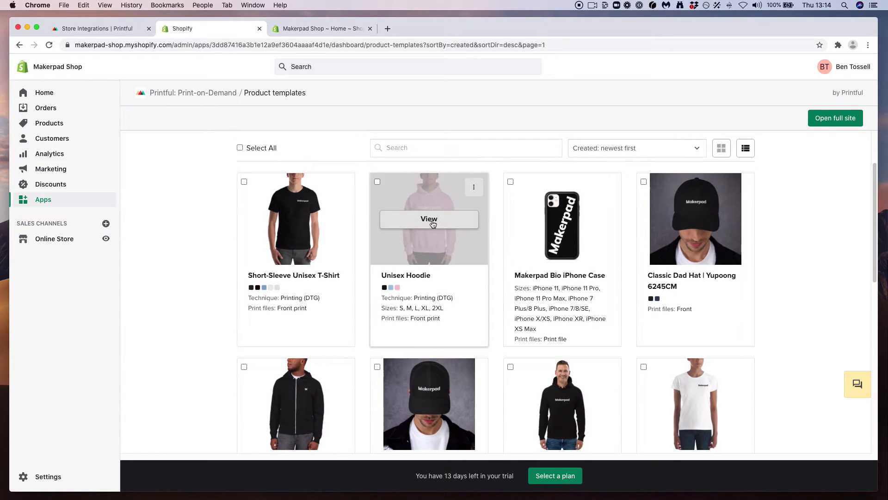
{"action": "mouse_move", "coordinate": [378, 182]}
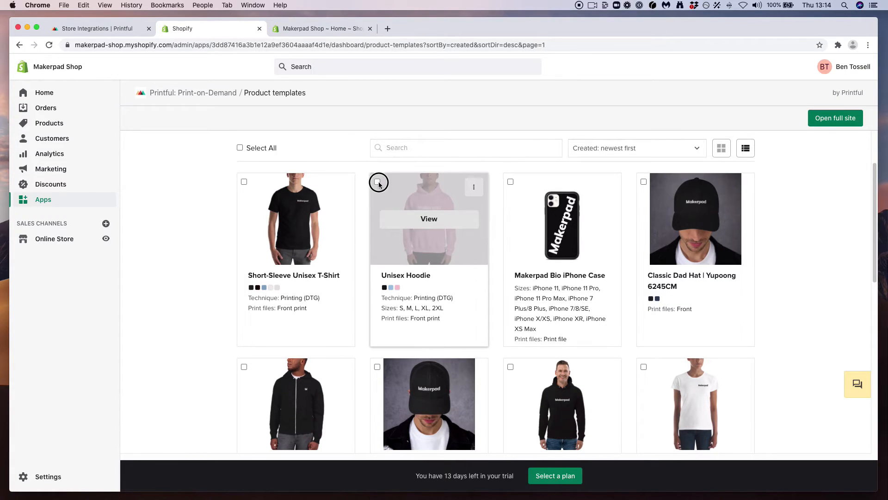
{"action": "left_click", "coordinate": [377, 182]}
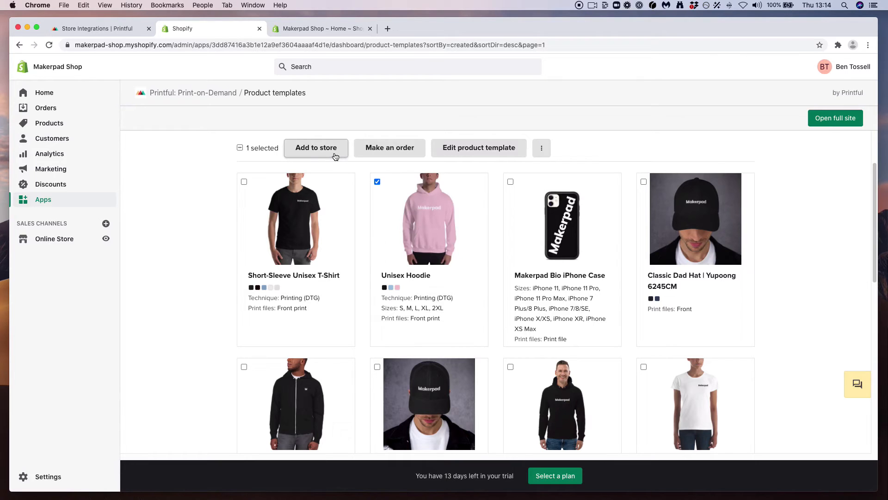
{"action": "left_click", "coordinate": [315, 147]}
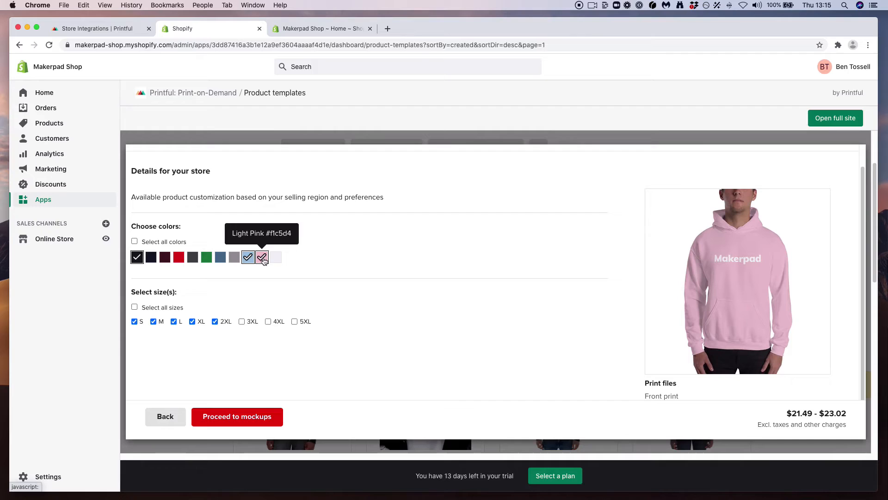
{"action": "mouse_move", "coordinate": [172, 332]}
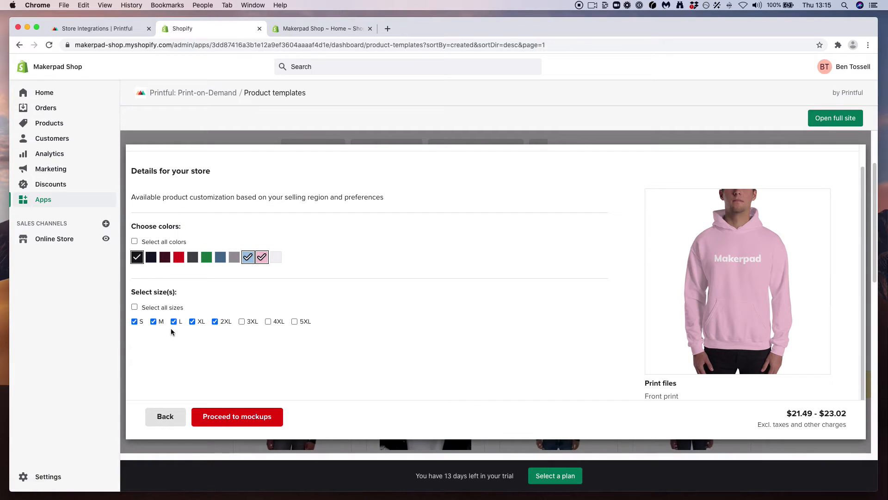
{"action": "mouse_move", "coordinate": [219, 370]}
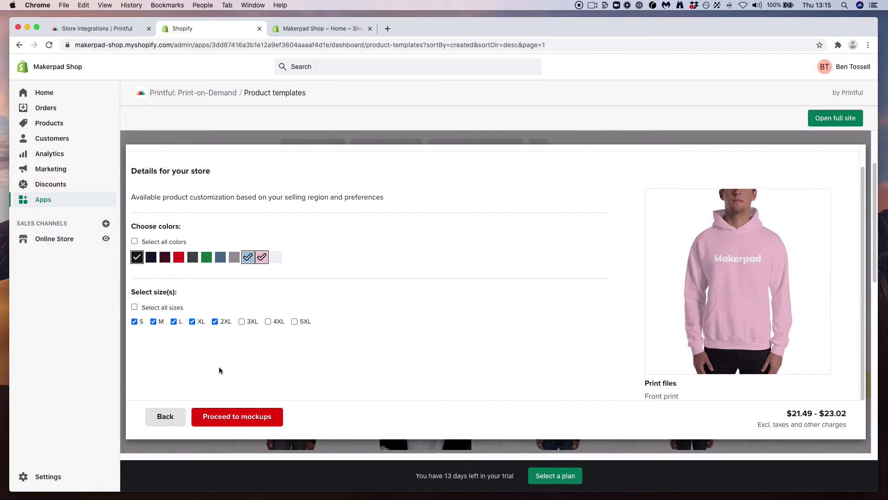
Keep Black, Light Blue, Light Pink in sizes S–2XL and proceed to mockups
{"action": "left_click", "coordinate": [237, 416]}
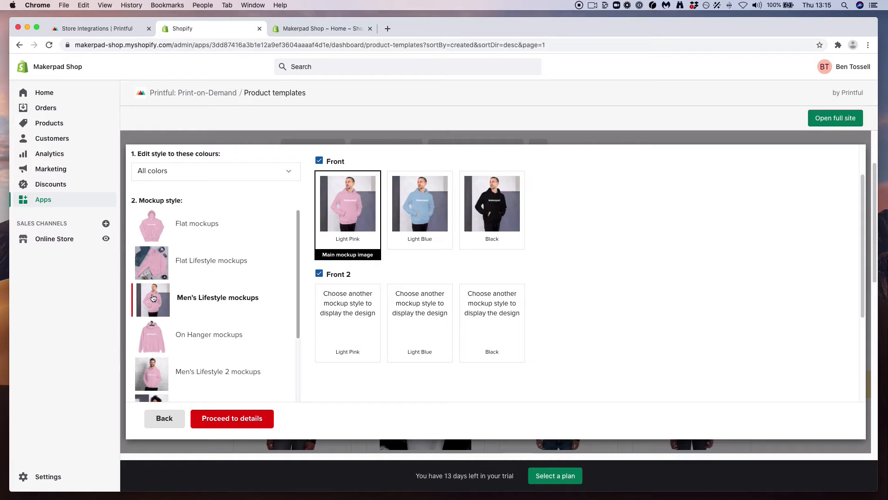
Choose flat mockups with Light Pink as the main image and proceed to details
{"action": "scroll", "scroll_direction": "down", "scroll_amount": 3}
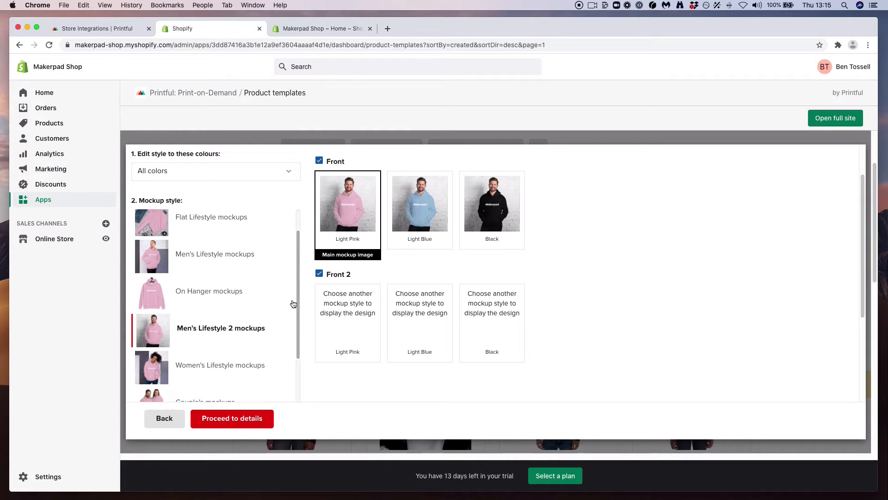
{"action": "scroll", "scroll_direction": "down", "scroll_amount": 3}
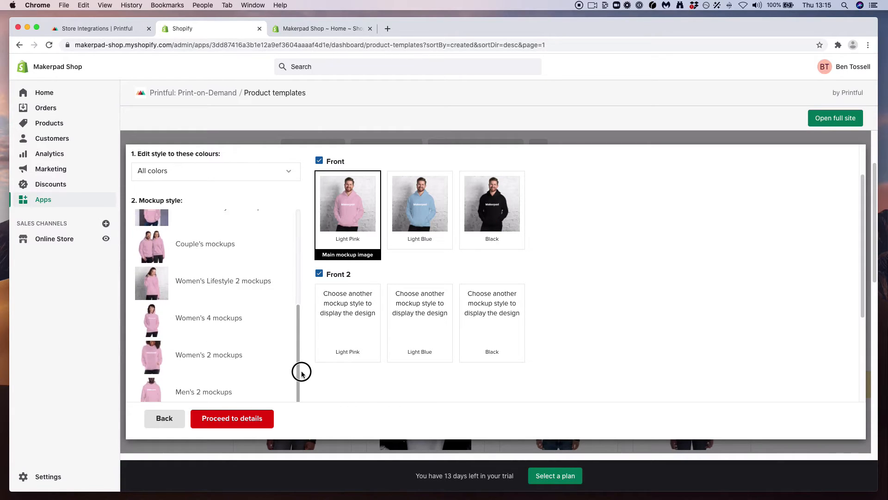
{"action": "scroll", "scroll_direction": "up", "scroll_amount": 3}
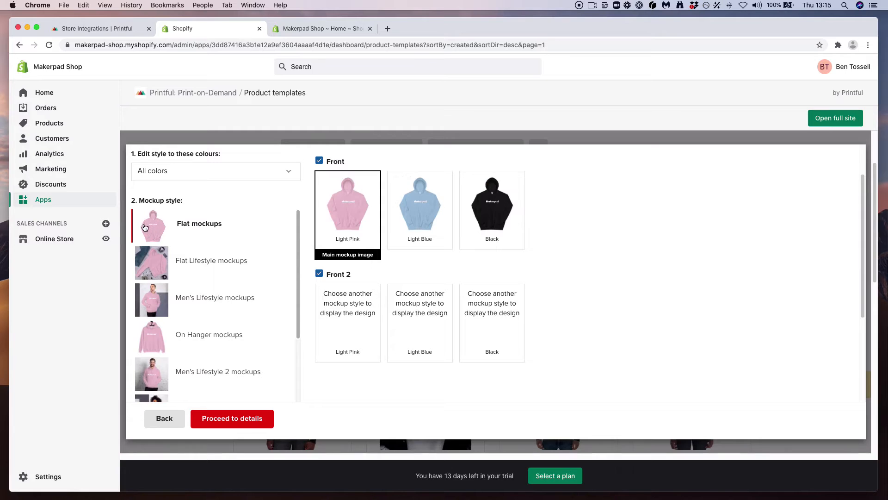
{"action": "left_click", "coordinate": [419, 202]}
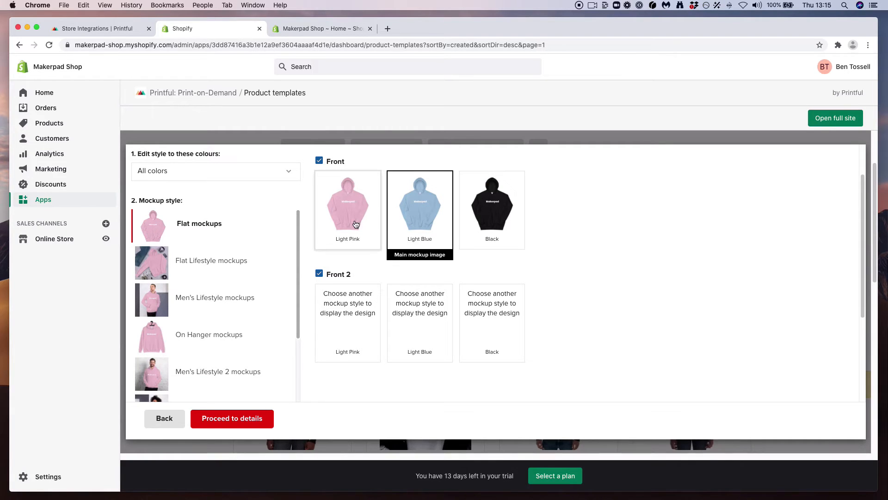
{"action": "left_click", "coordinate": [231, 418]}
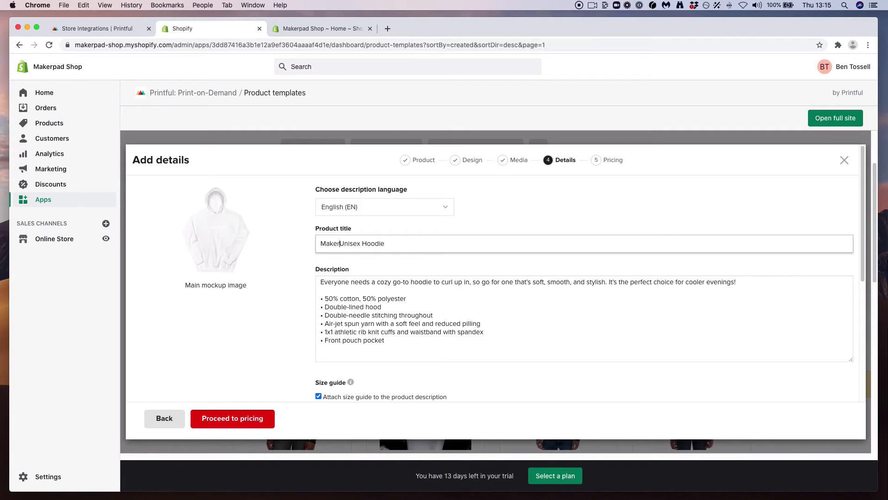
Title it Makerpad Unisex Hoodie, tag Hoody and Swag, add to Home page, proceed to pricing
{"action": "type", "text": "pad"}
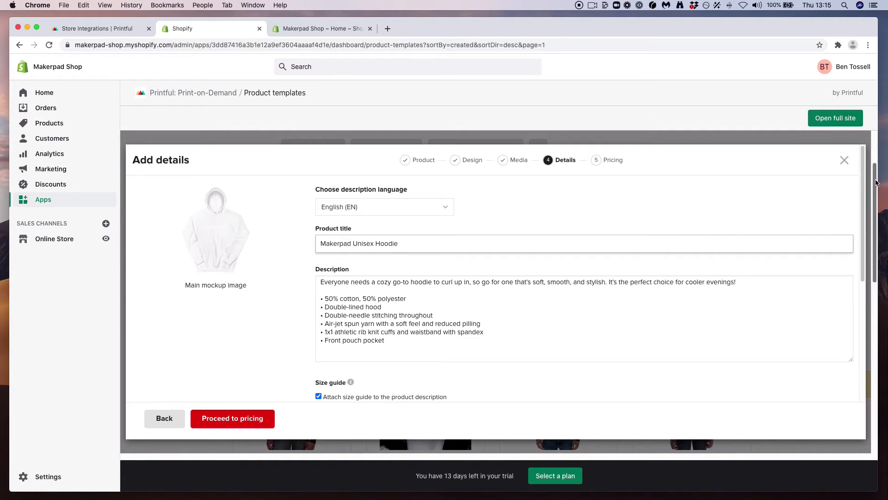
{"action": "scroll", "scroll_direction": "down", "scroll_amount": 3}
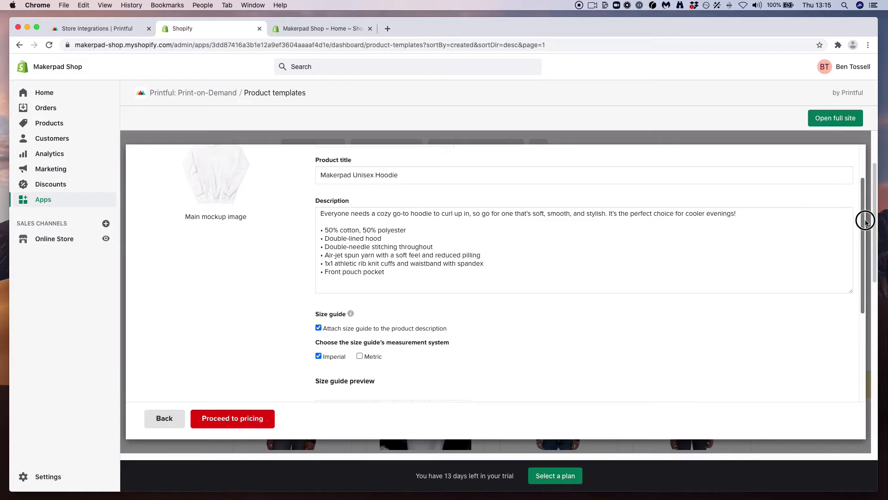
{"action": "scroll", "scroll_direction": "down", "scroll_amount": 3}
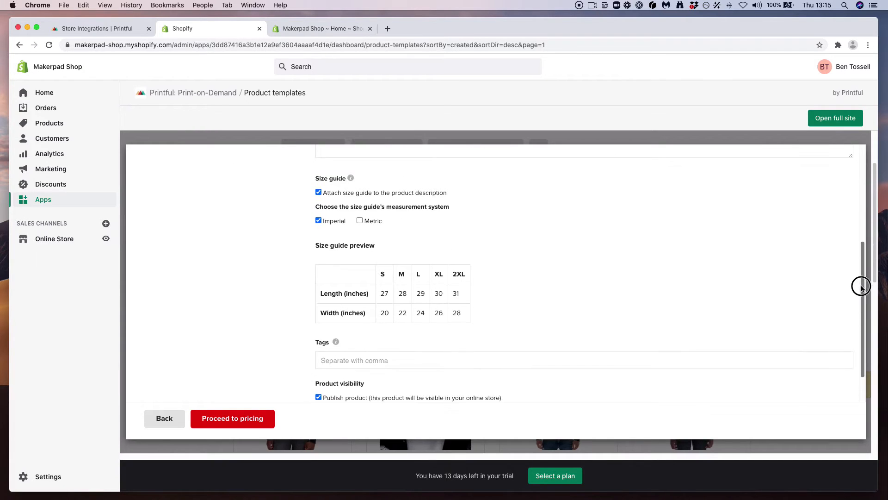
{"action": "type", "text": "Hoody"}
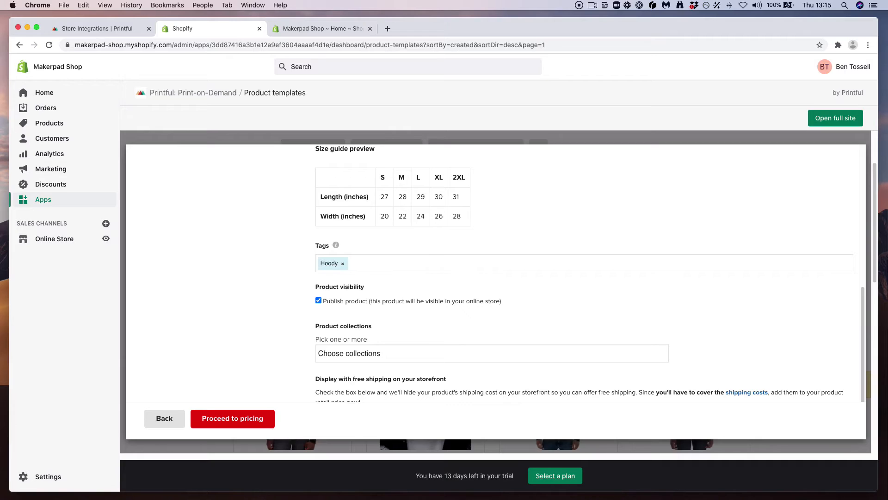
{"action": "type", "text": "Swag"}
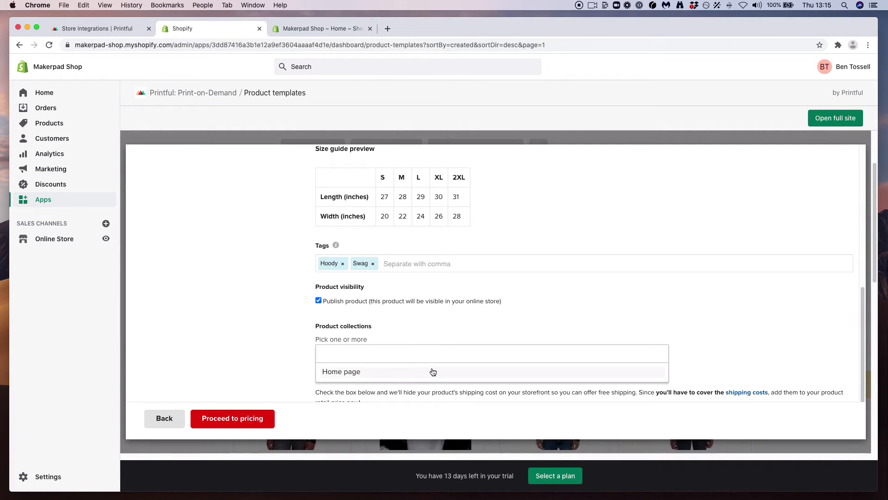
{"action": "left_click", "coordinate": [340, 372]}
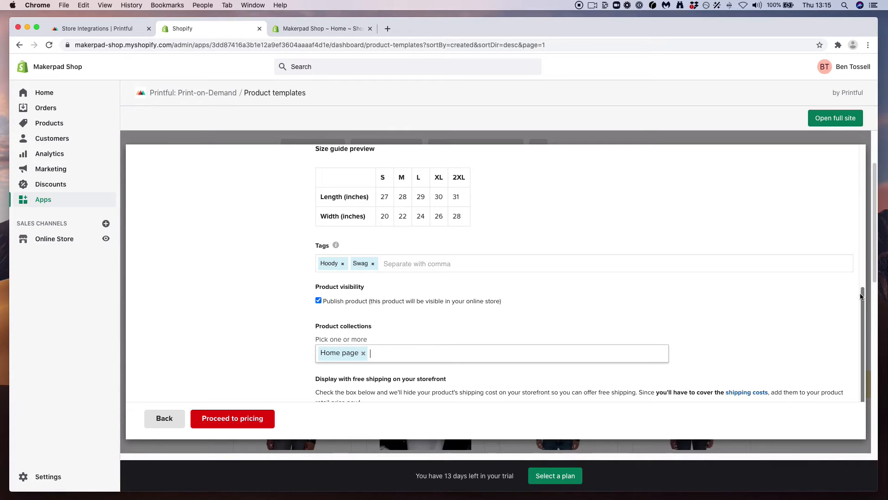
{"action": "left_click", "coordinate": [232, 418]}
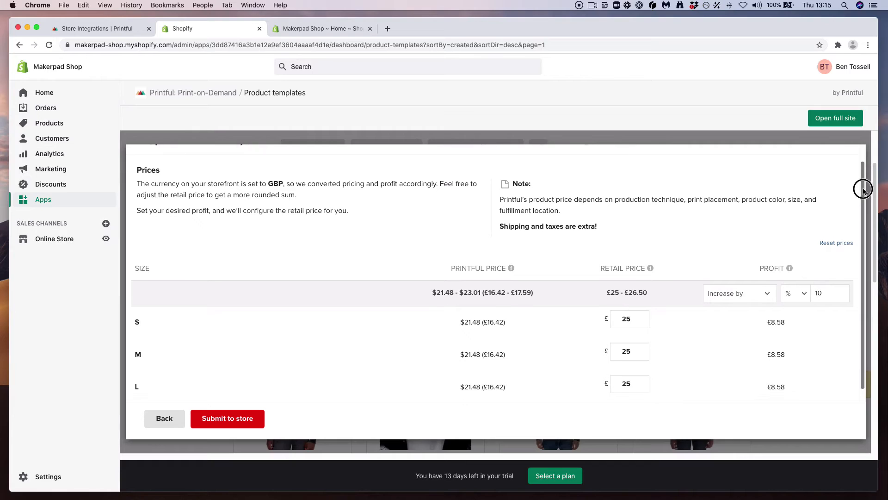
Set the hoodie profit to a £5 increase, briefly comparing the percentage option before keeping pounds
{"action": "scroll", "scroll_direction": "down", "scroll_amount": 3}
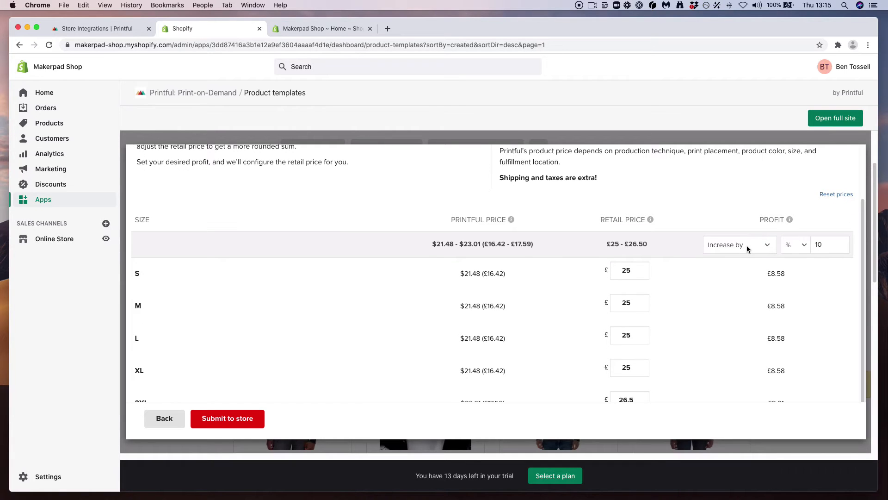
{"action": "mouse_move", "coordinate": [454, 241]}
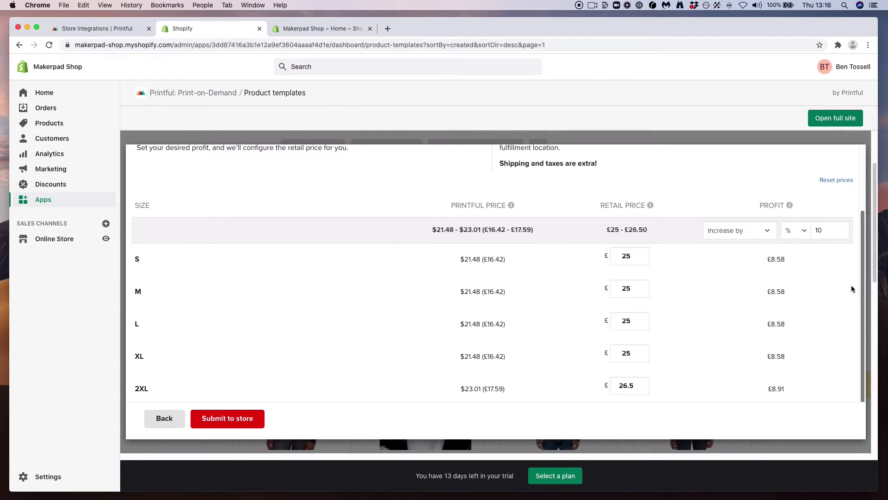
{"action": "left_click", "coordinate": [827, 229]}
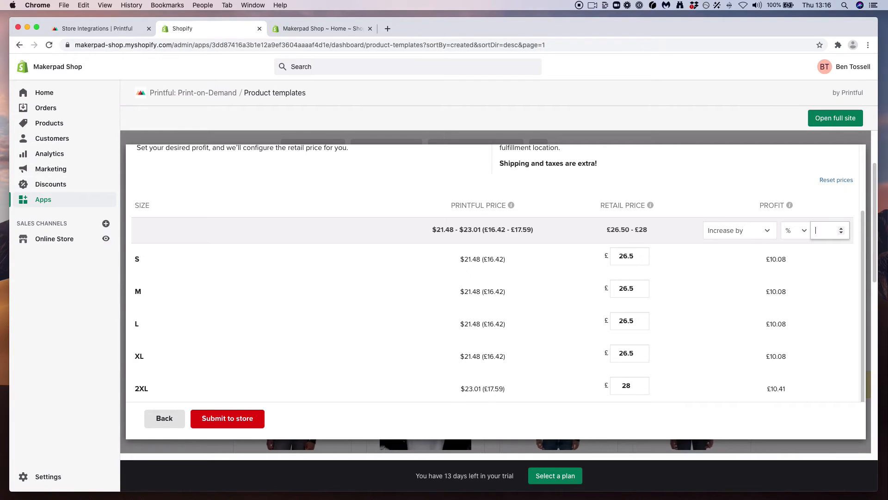
{"action": "type", "text": "10"}
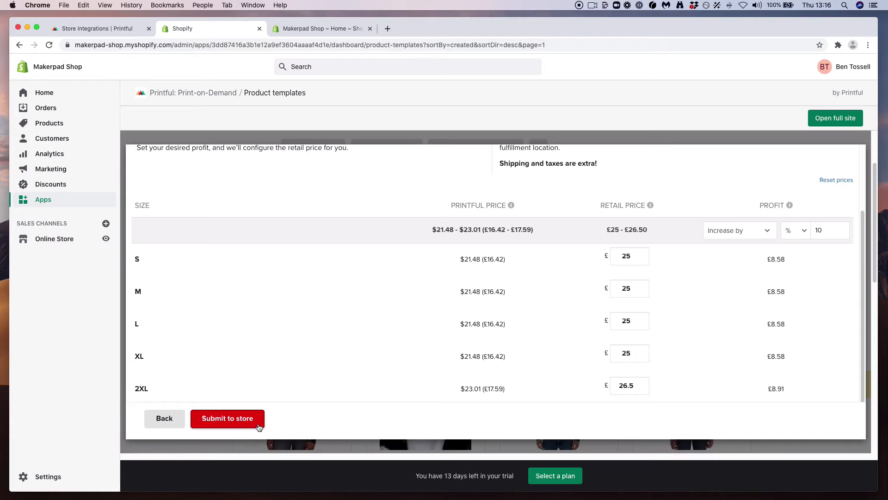
{"action": "mouse_move", "coordinate": [724, 236]}
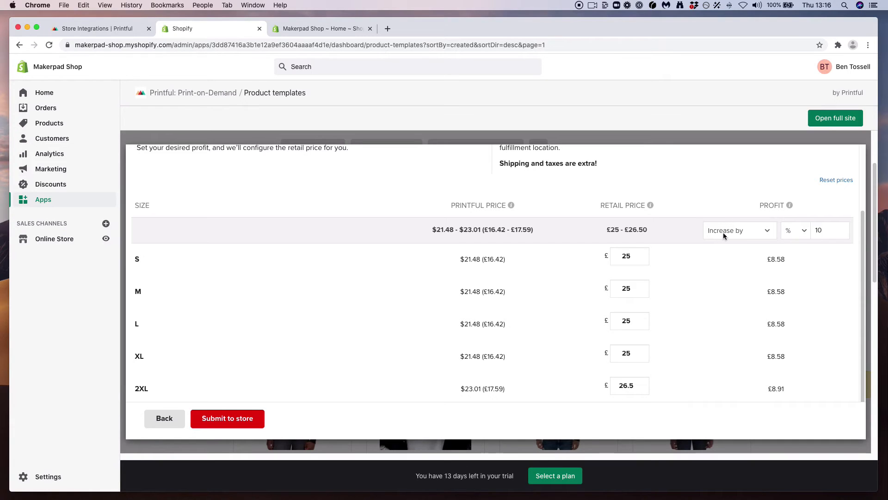
{"action": "left_click", "coordinate": [796, 230]}
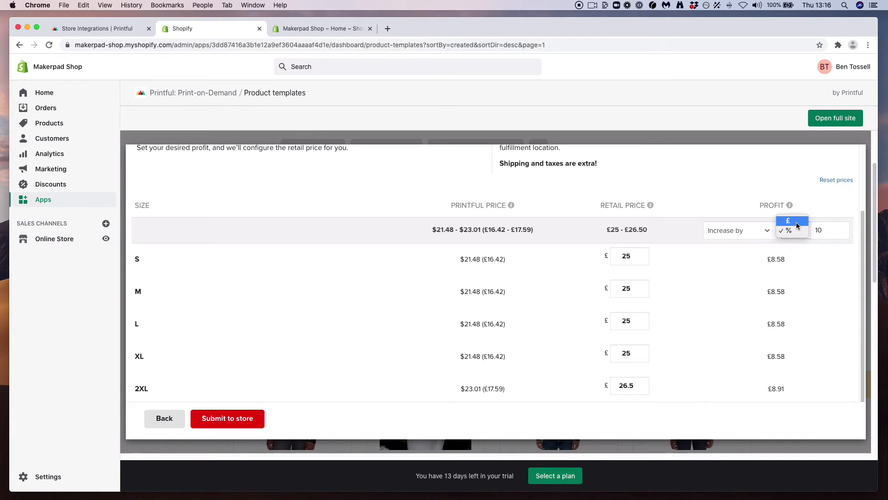
{"action": "left_click", "coordinate": [788, 220]}
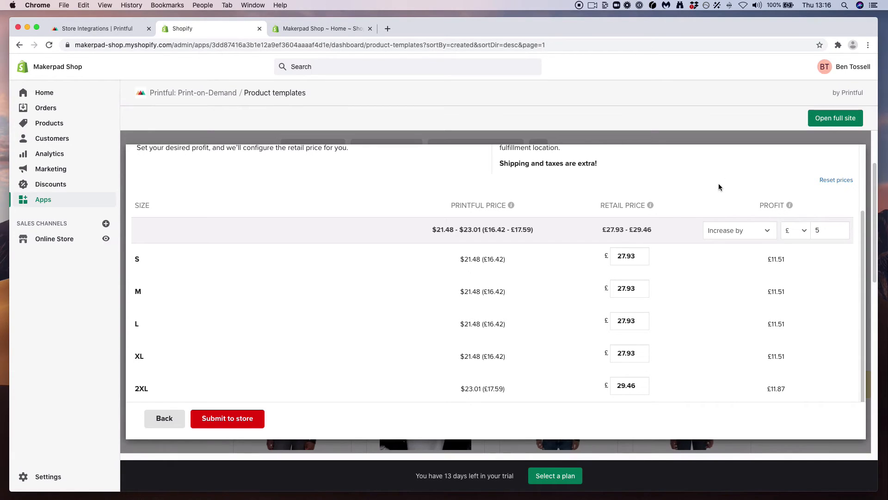
{"action": "mouse_move", "coordinate": [560, 270]}
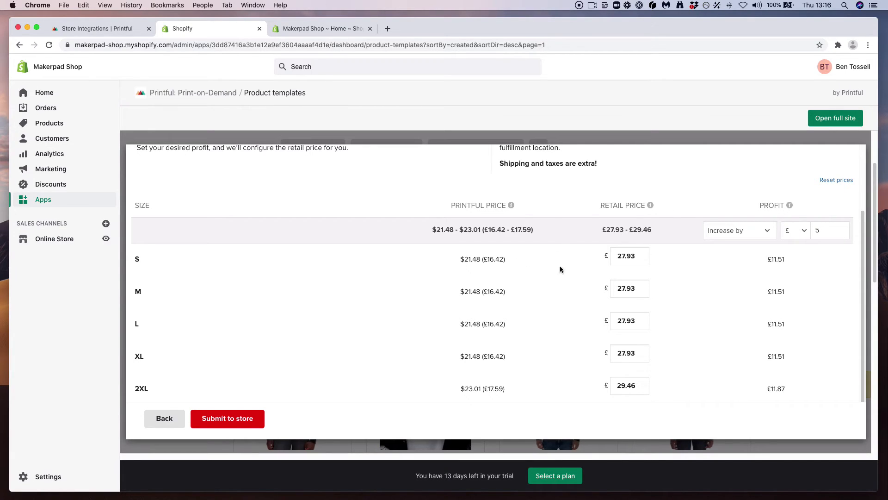
{"action": "left_click", "coordinate": [795, 230]}
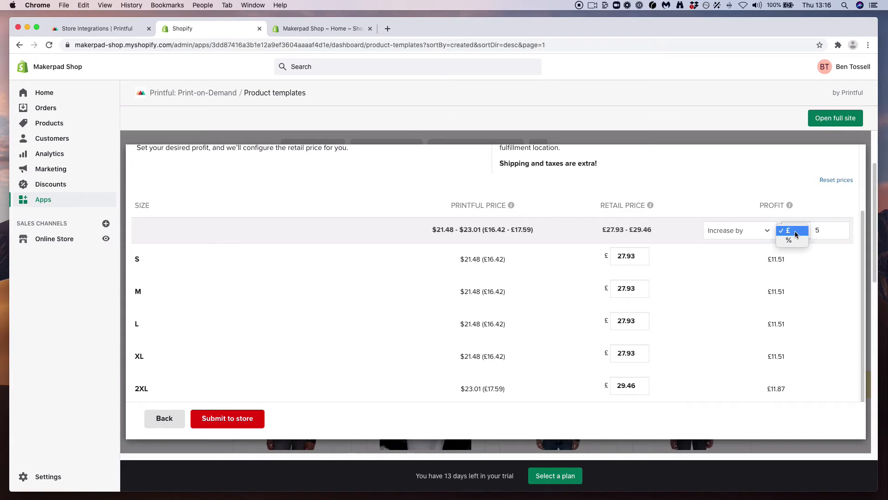
{"action": "left_click", "coordinate": [788, 240]}
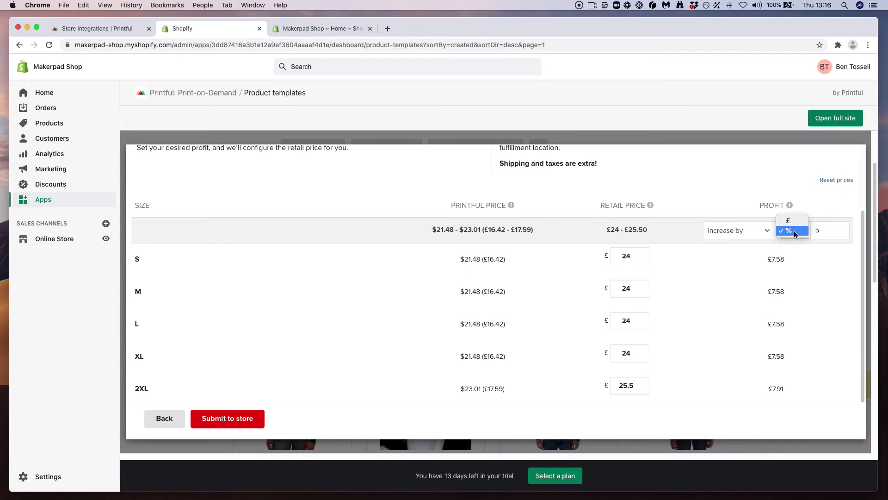
{"action": "left_click", "coordinate": [787, 220]}
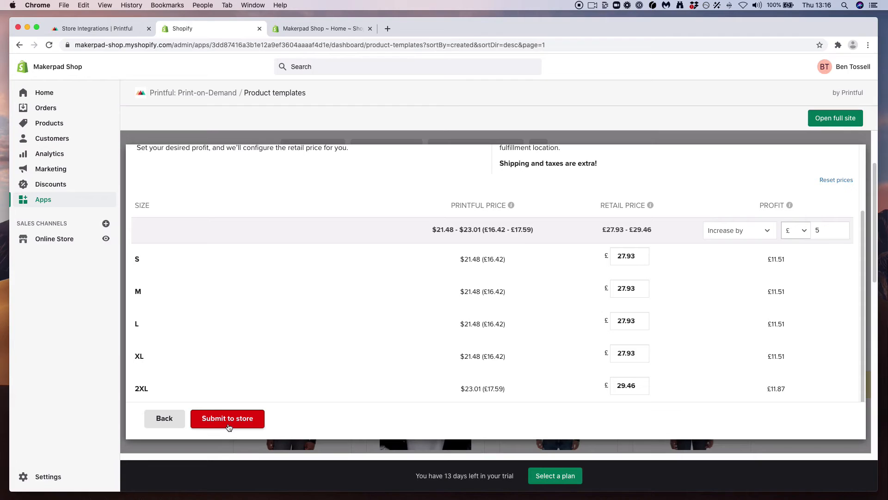
Submit the priced hoodie to the store and show it in Shopify's products list
{"action": "left_click", "coordinate": [227, 418]}
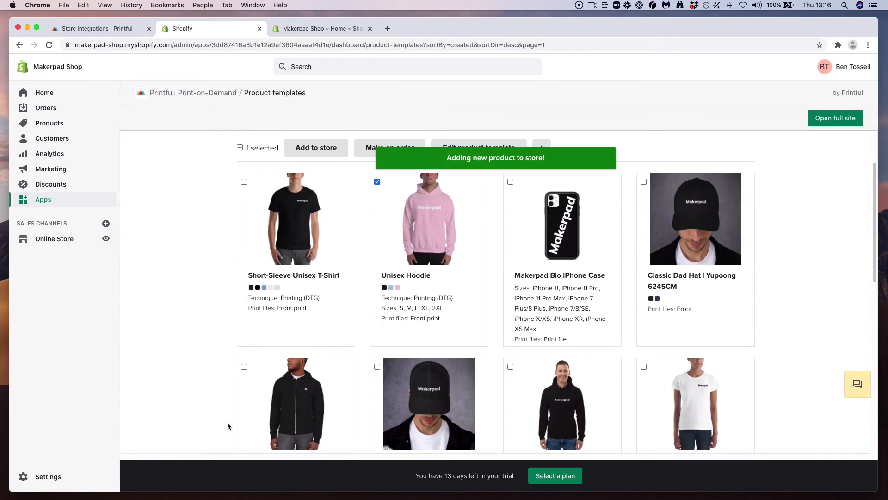
{"action": "mouse_move", "coordinate": [24, 169]}
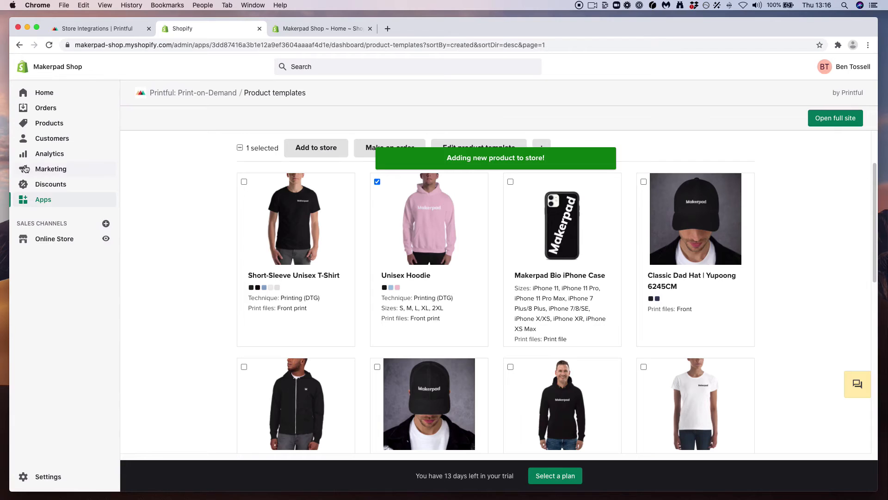
{"action": "left_click", "coordinate": [50, 123]}
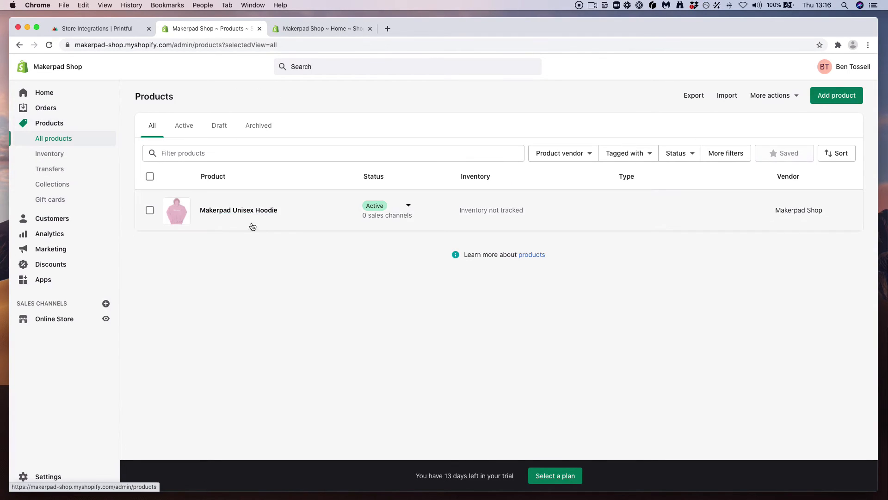
{"action": "mouse_move", "coordinate": [237, 210]}
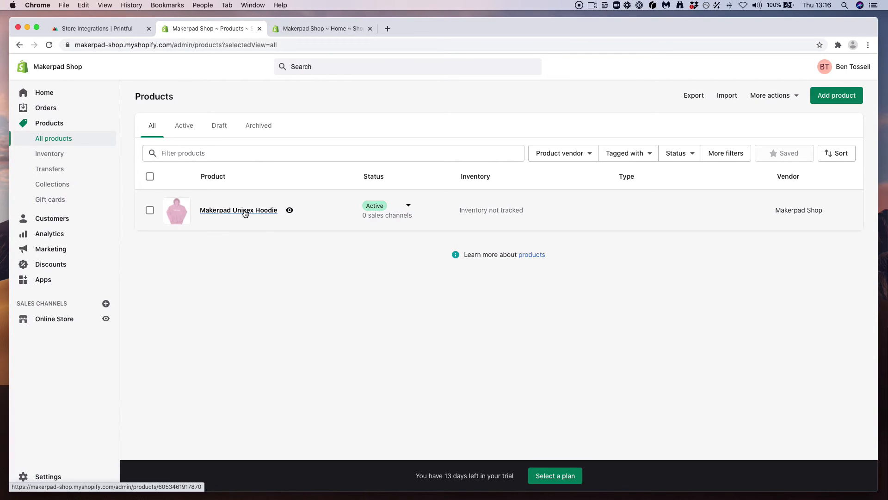
{"action": "mouse_move", "coordinate": [321, 217]}
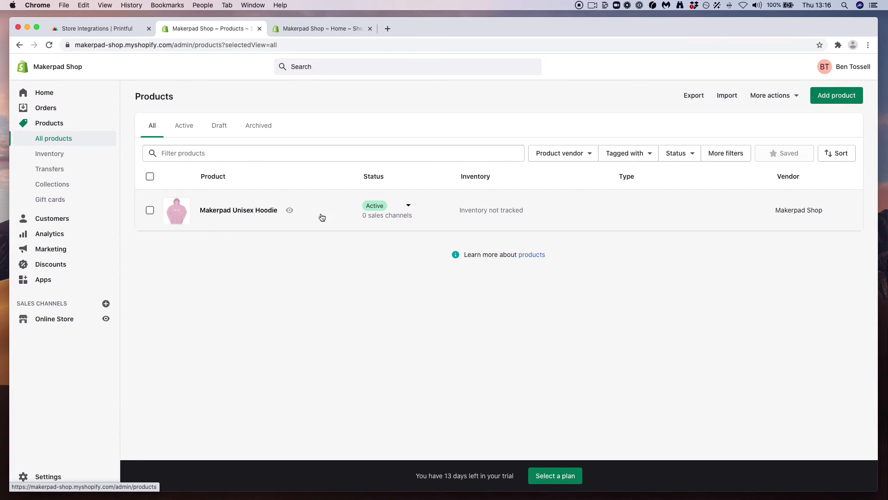
Give the Makerpad Unisex Hoodie the product type 'Hoody'
{"action": "left_click", "coordinate": [237, 209]}
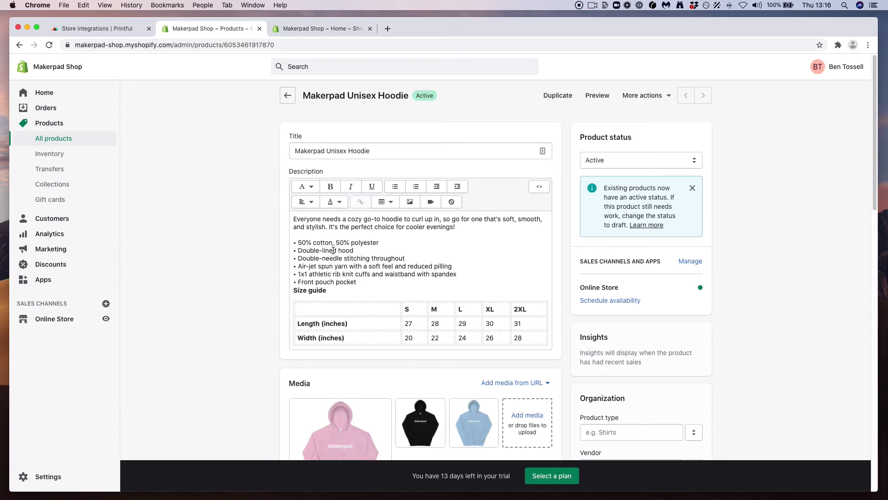
{"action": "mouse_move", "coordinate": [611, 300]}
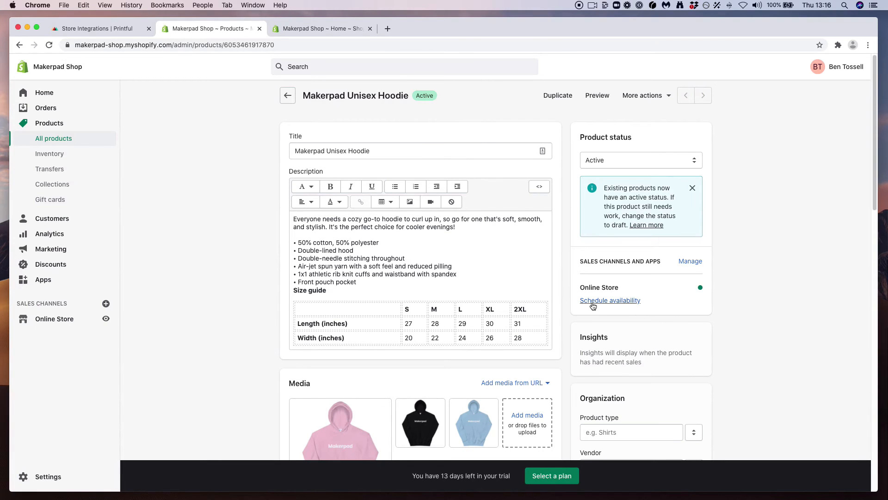
{"action": "scroll", "scroll_direction": "down", "scroll_amount": 3}
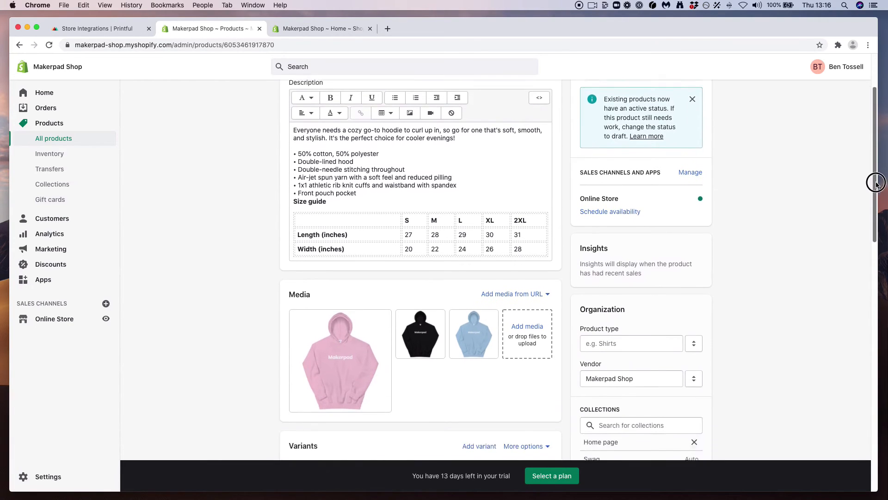
{"action": "scroll", "scroll_direction": "down", "scroll_amount": 3}
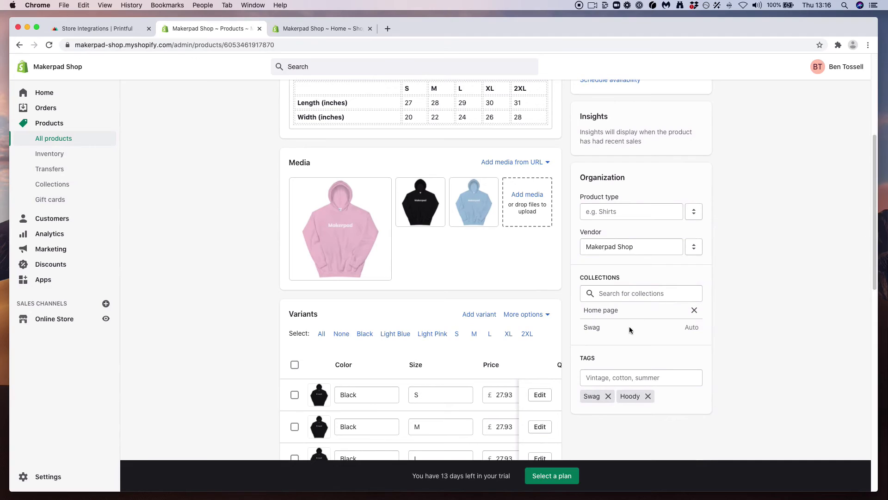
{"action": "mouse_move", "coordinate": [631, 345]}
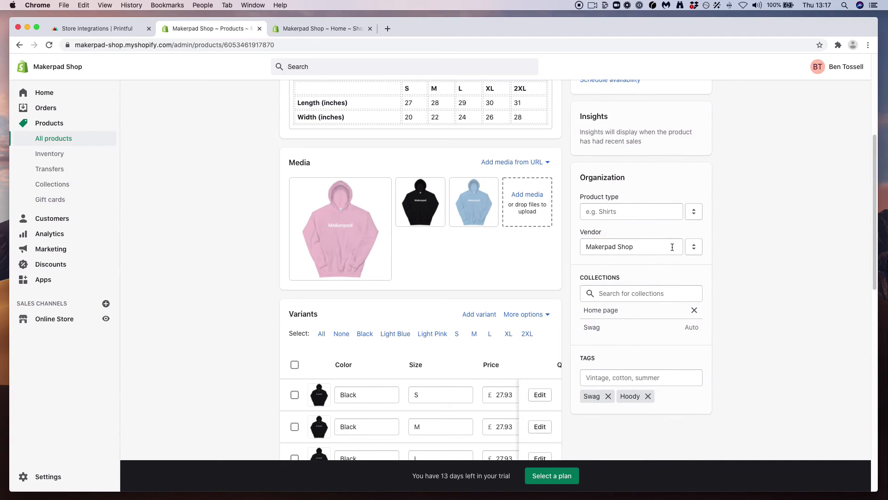
{"action": "type", "text": "Hood"}
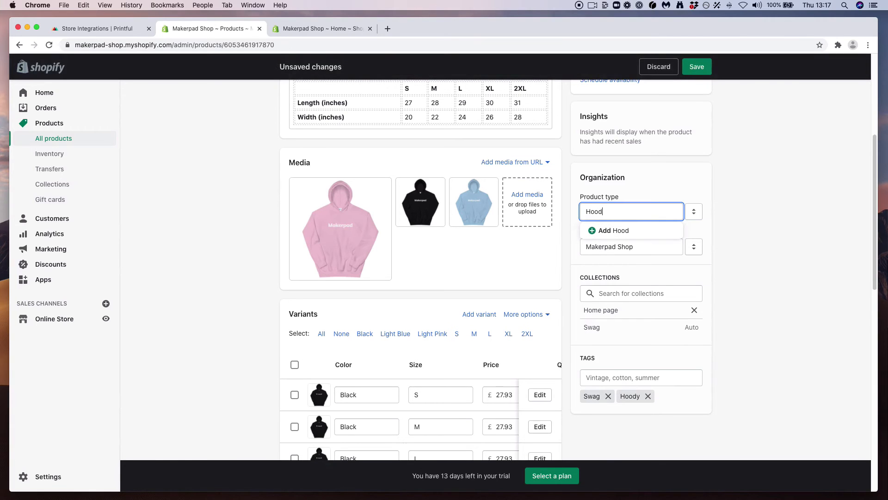
{"action": "left_click", "coordinate": [613, 230]}
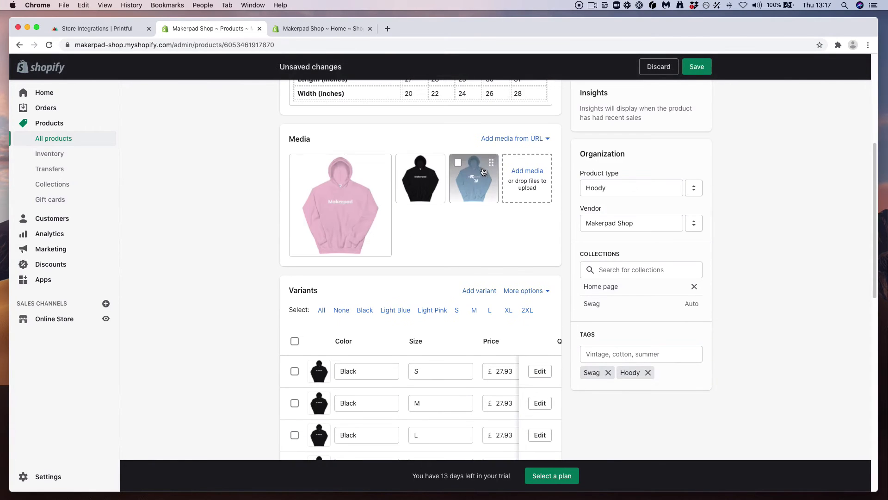
Review the variants, save the product and preview it on the storefront
{"action": "scroll", "scroll_direction": "down", "scroll_amount": 3}
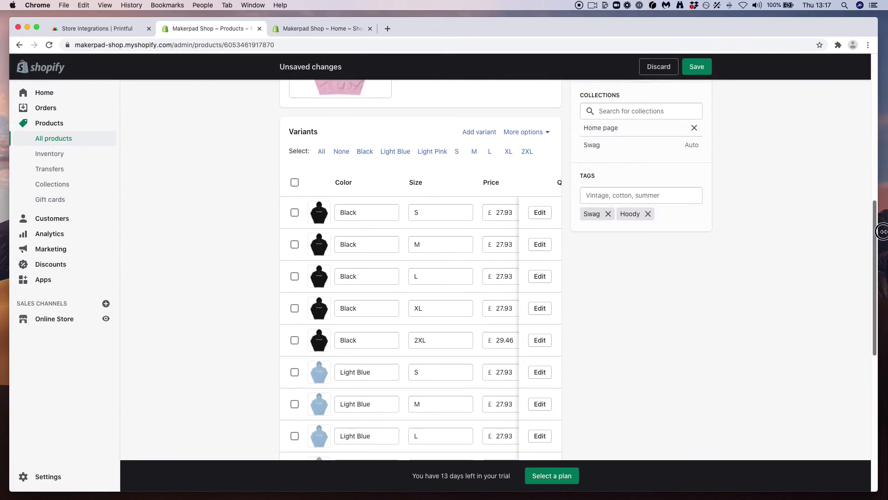
{"action": "scroll", "scroll_direction": "down", "scroll_amount": 3}
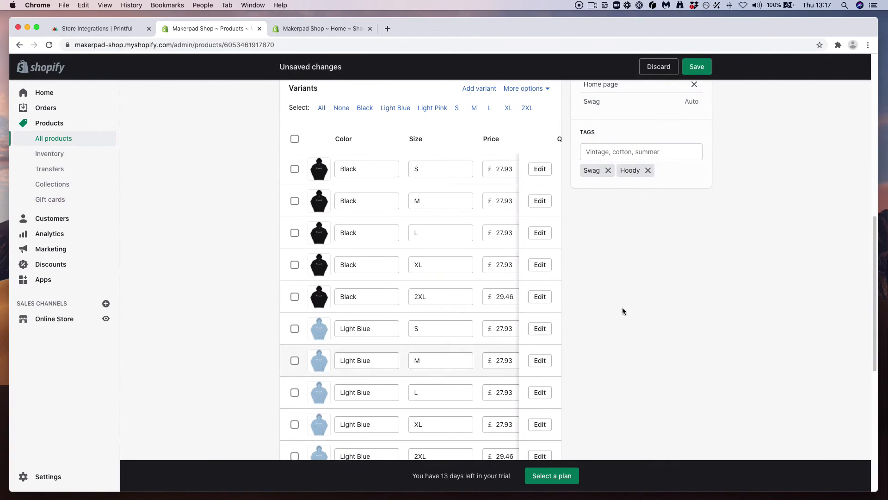
{"action": "scroll", "scroll_direction": "down", "scroll_amount": 3}
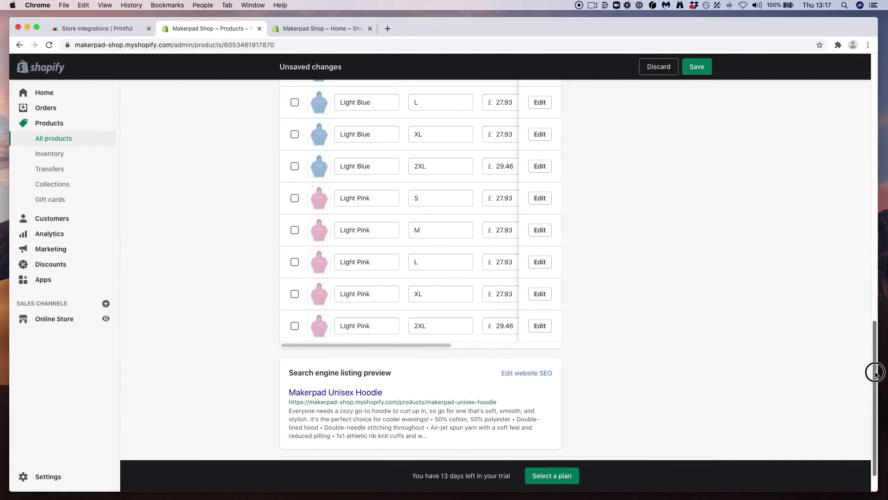
{"action": "left_click", "coordinate": [696, 66]}
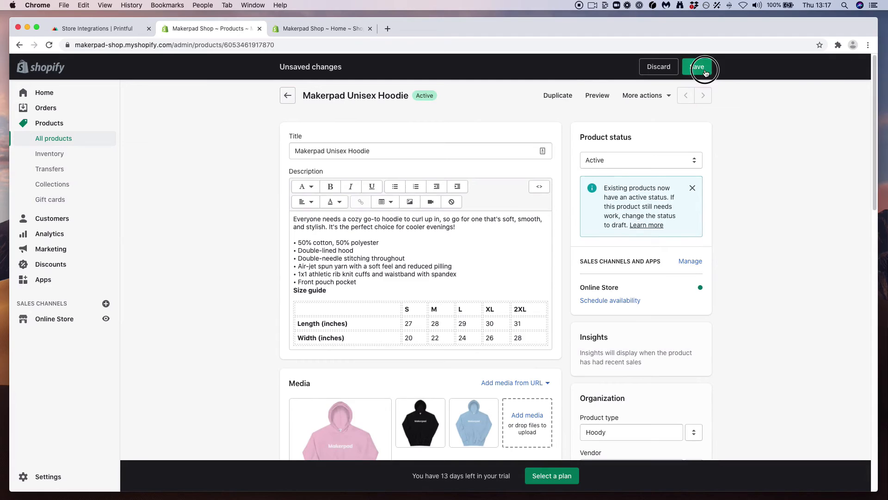
{"action": "left_click", "coordinate": [699, 66]}
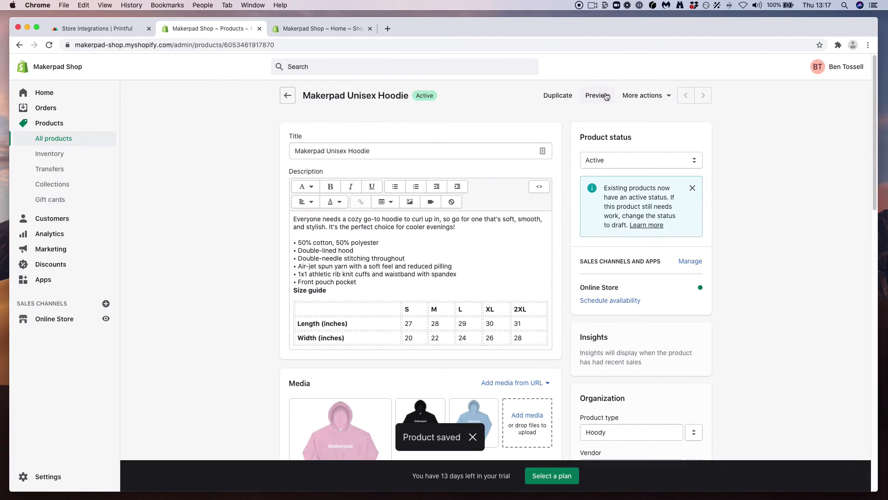
{"action": "left_click", "coordinate": [596, 95]}
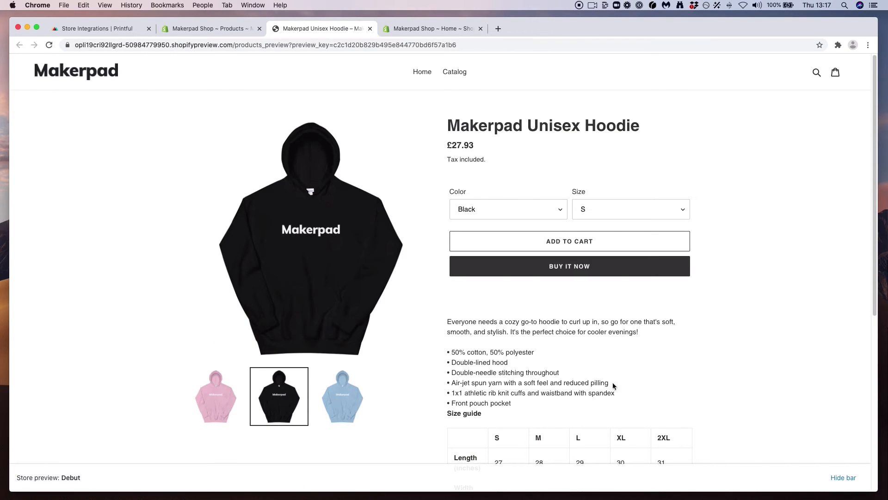
{"action": "mouse_move", "coordinate": [145, 386]}
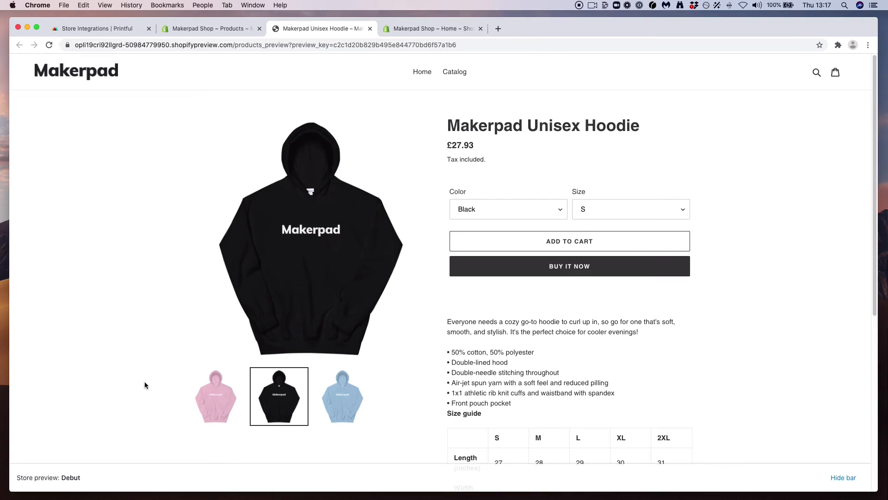
Check the preview in Light Blue and Light Pink, then return to the admin product page
{"action": "left_click", "coordinate": [507, 209]}
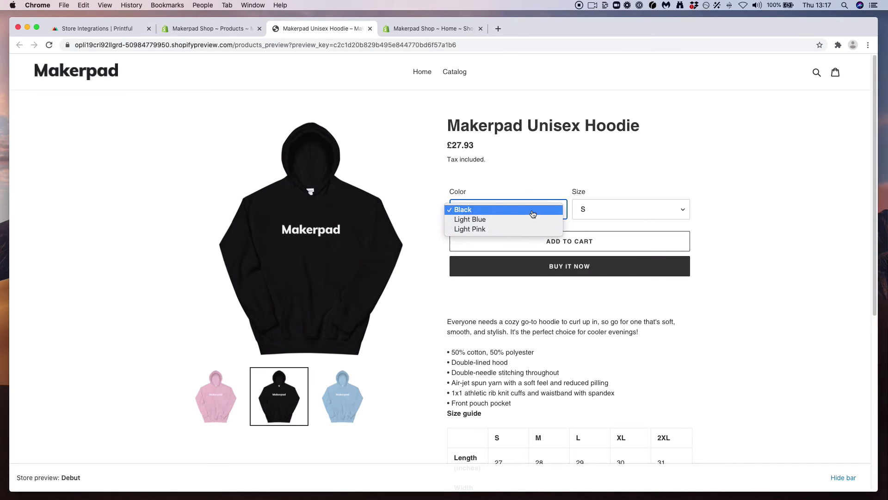
{"action": "left_click", "coordinate": [470, 209]}
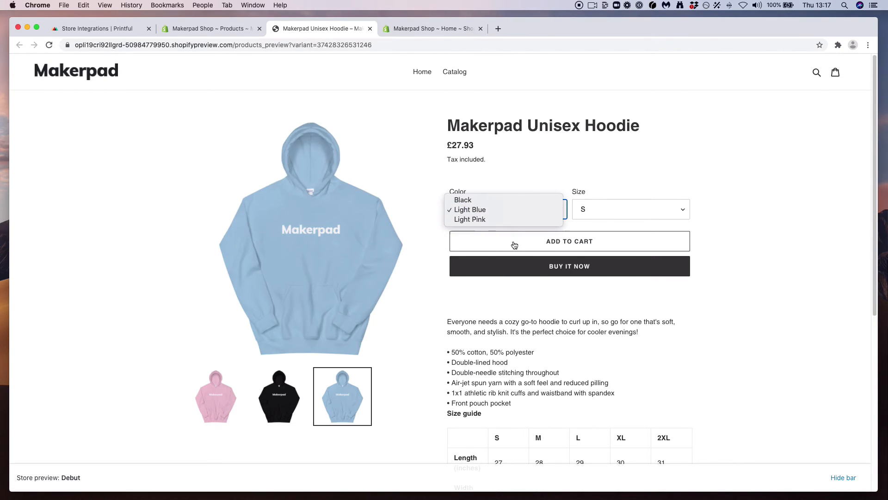
{"action": "left_click", "coordinate": [469, 220]}
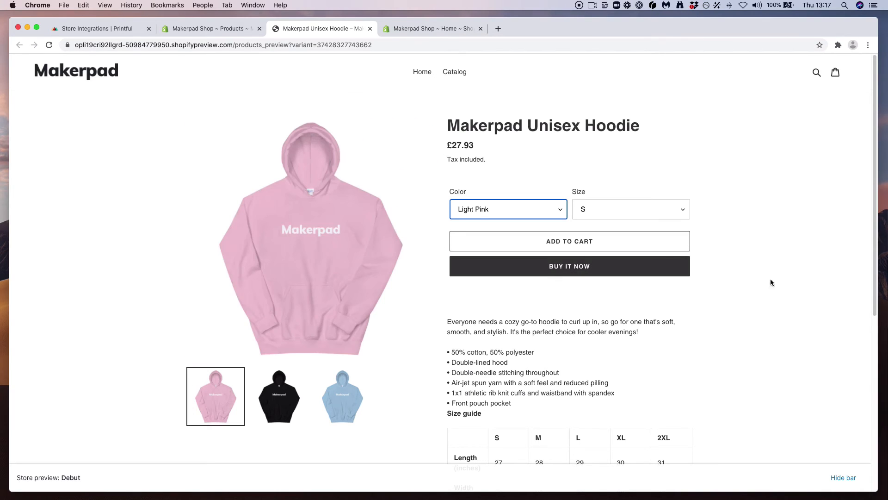
{"action": "scroll", "scroll_direction": "down", "scroll_amount": 3}
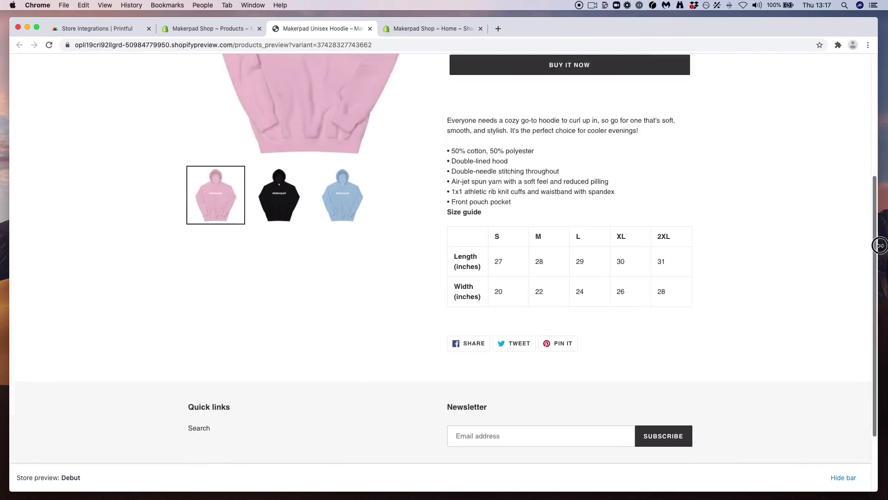
{"action": "left_click", "coordinate": [211, 29]}
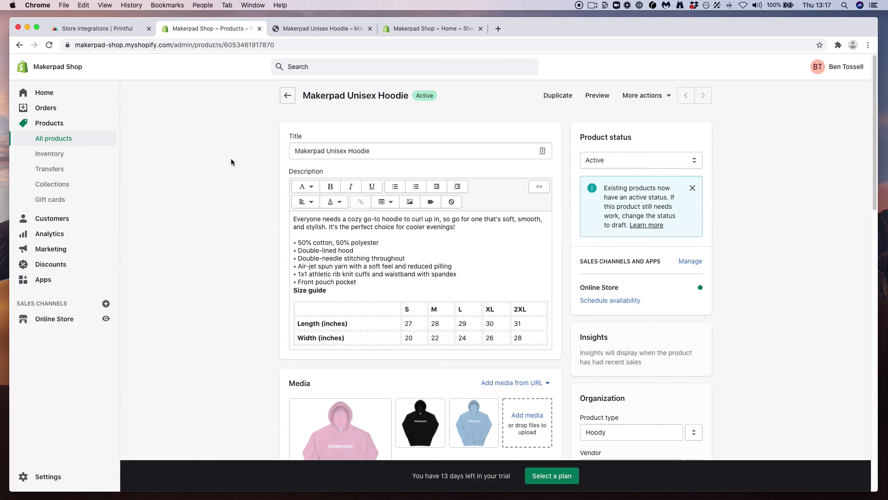
{"action": "mouse_move", "coordinate": [205, 196]}
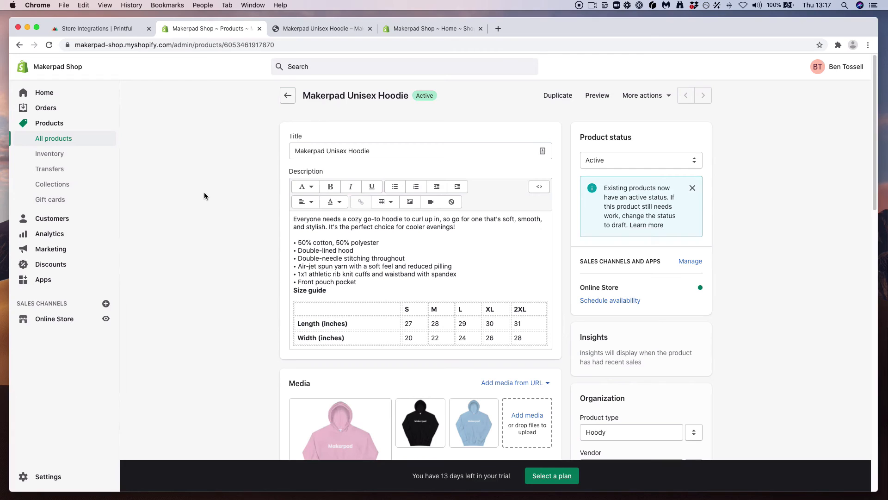
Start the Basic Shopify plan and go to the online store preferences
{"action": "left_click", "coordinate": [550, 475]}
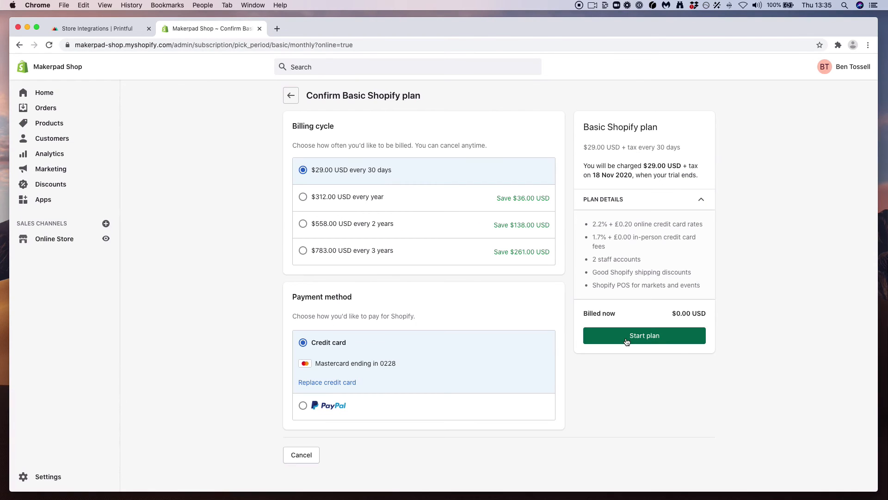
{"action": "left_click", "coordinate": [644, 335]}
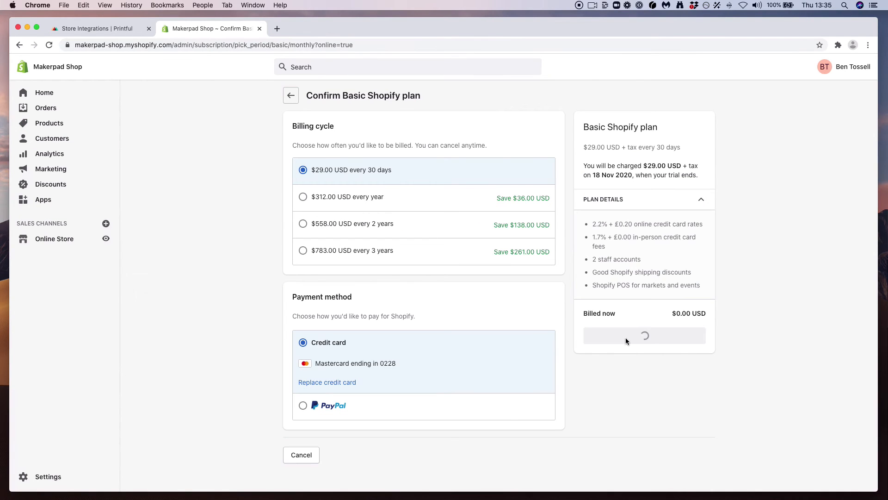
{"action": "left_click", "coordinate": [55, 239]}
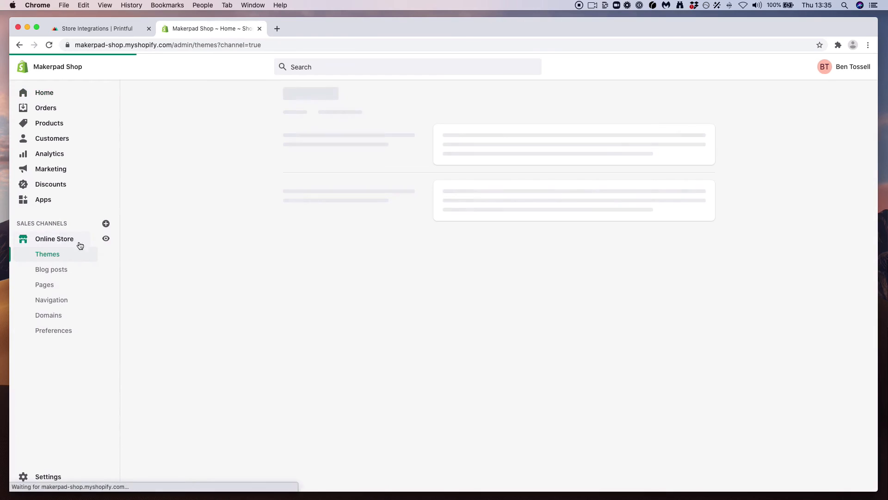
{"action": "left_click", "coordinate": [53, 331]}
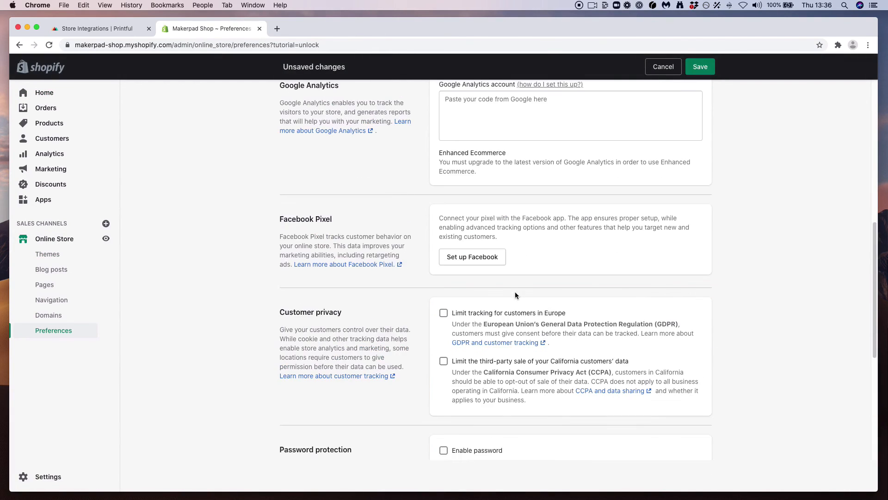
Disable password protection, save so the store goes live, and view the storefront
{"action": "scroll", "scroll_direction": "up", "scroll_amount": 3}
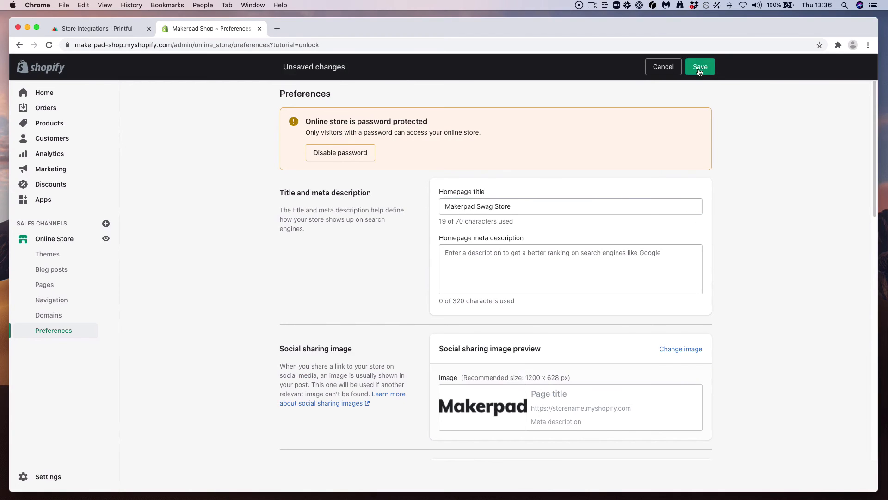
{"action": "left_click", "coordinate": [700, 66]}
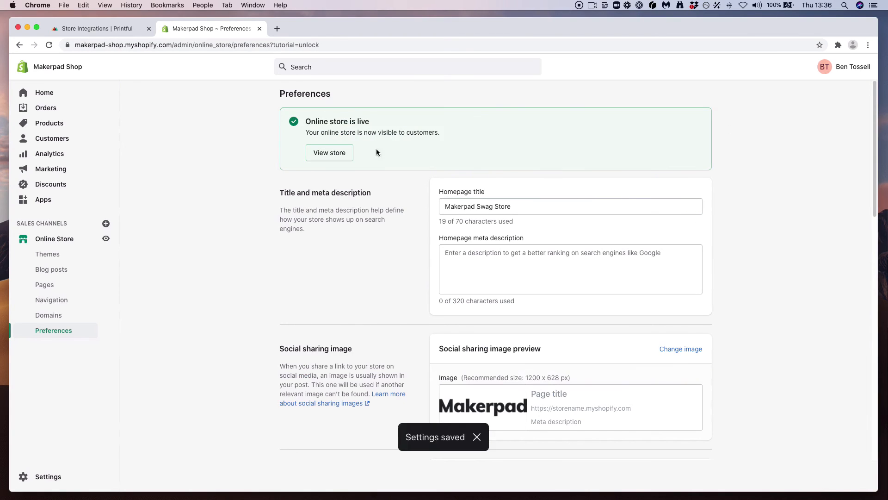
{"action": "left_click", "coordinate": [329, 152]}
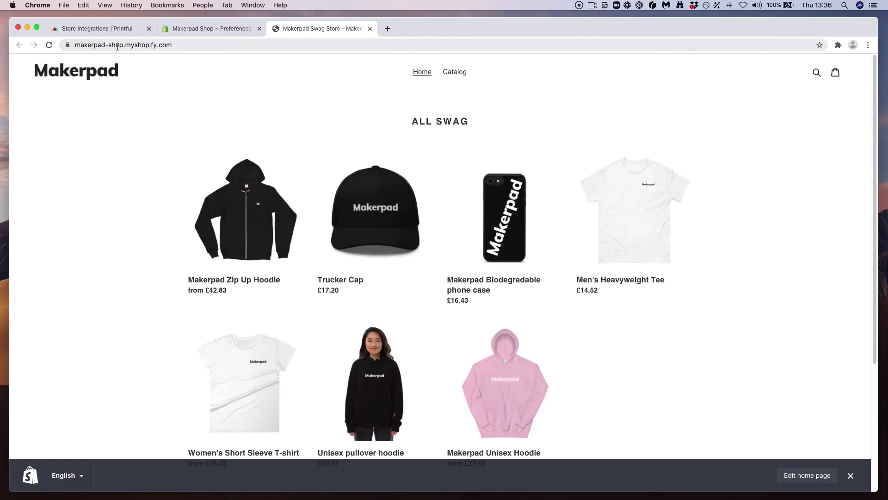
{"action": "mouse_move", "coordinate": [833, 404]}
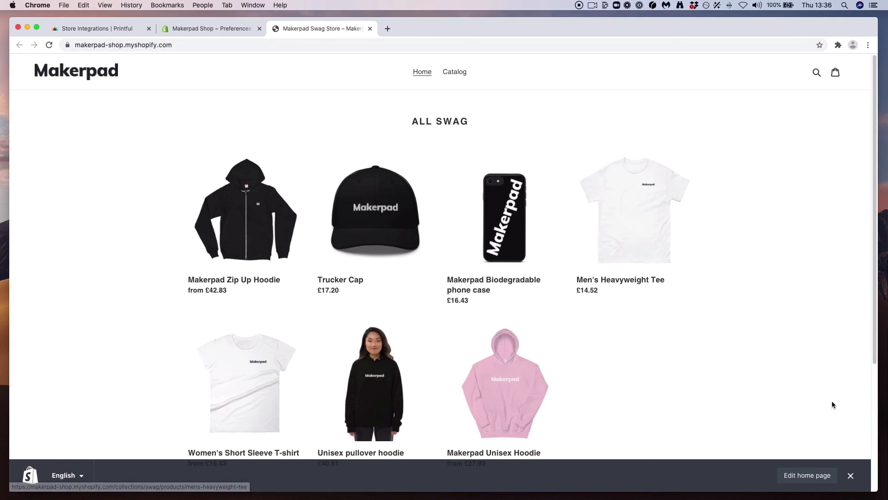
Hide the preview bar and add a size L Makerpad Zip Up Hoodie to the cart (£42.83)
{"action": "left_click", "coordinate": [850, 474]}
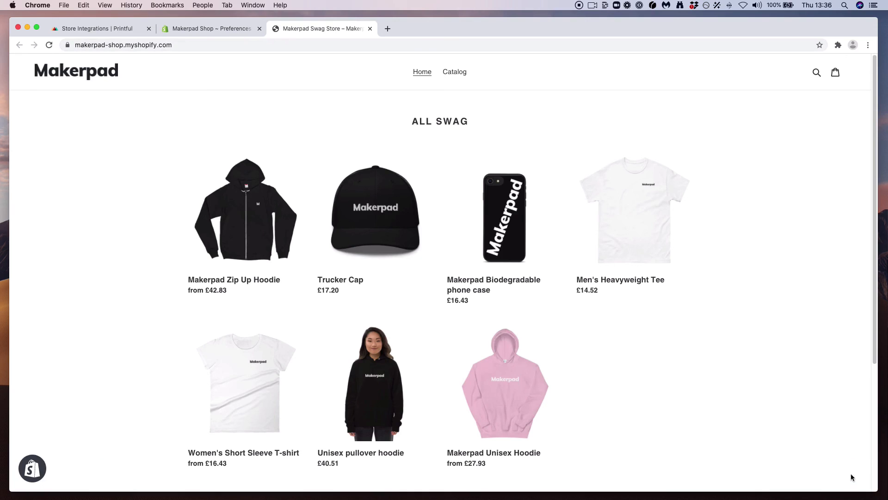
{"action": "mouse_move", "coordinate": [245, 230]}
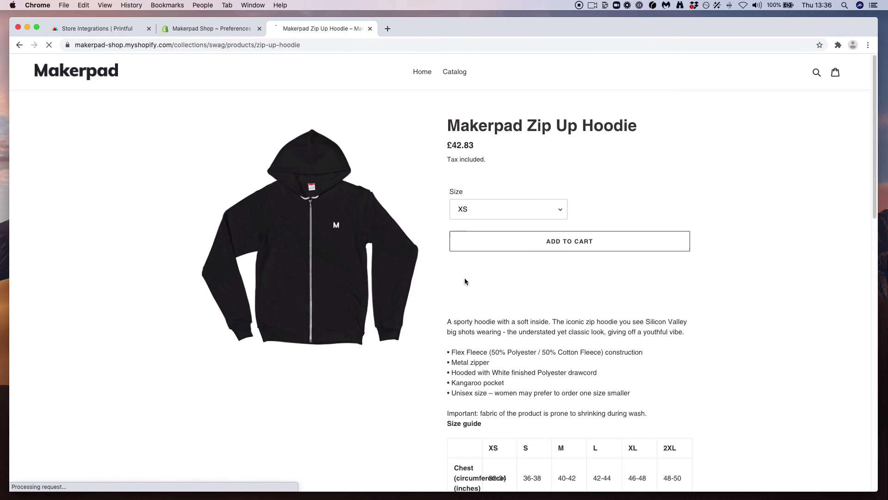
{"action": "left_click", "coordinate": [569, 240]}
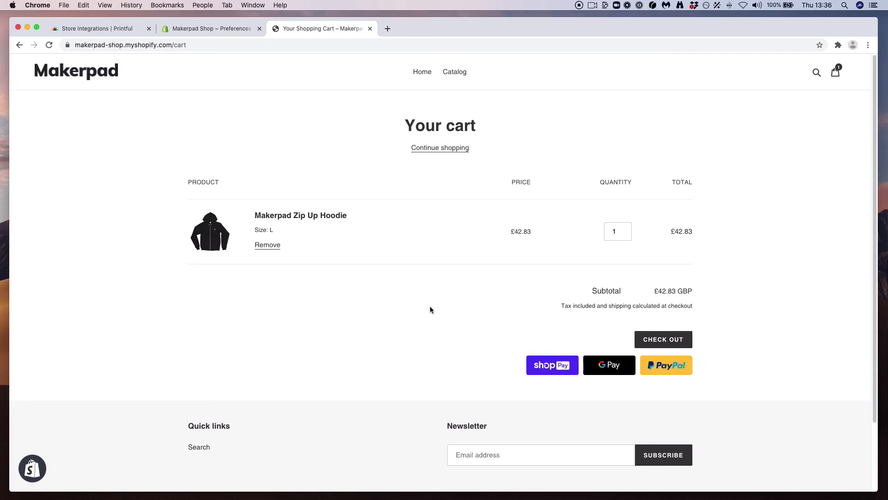
{"action": "mouse_move", "coordinate": [441, 308]}
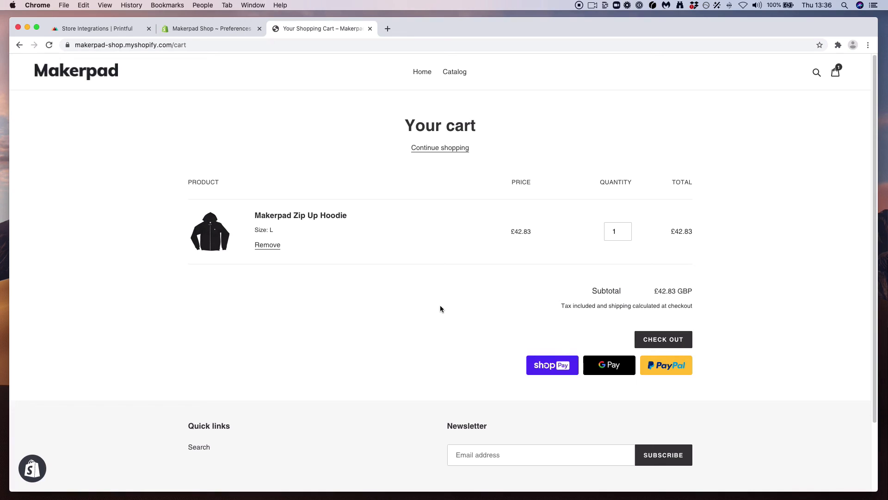